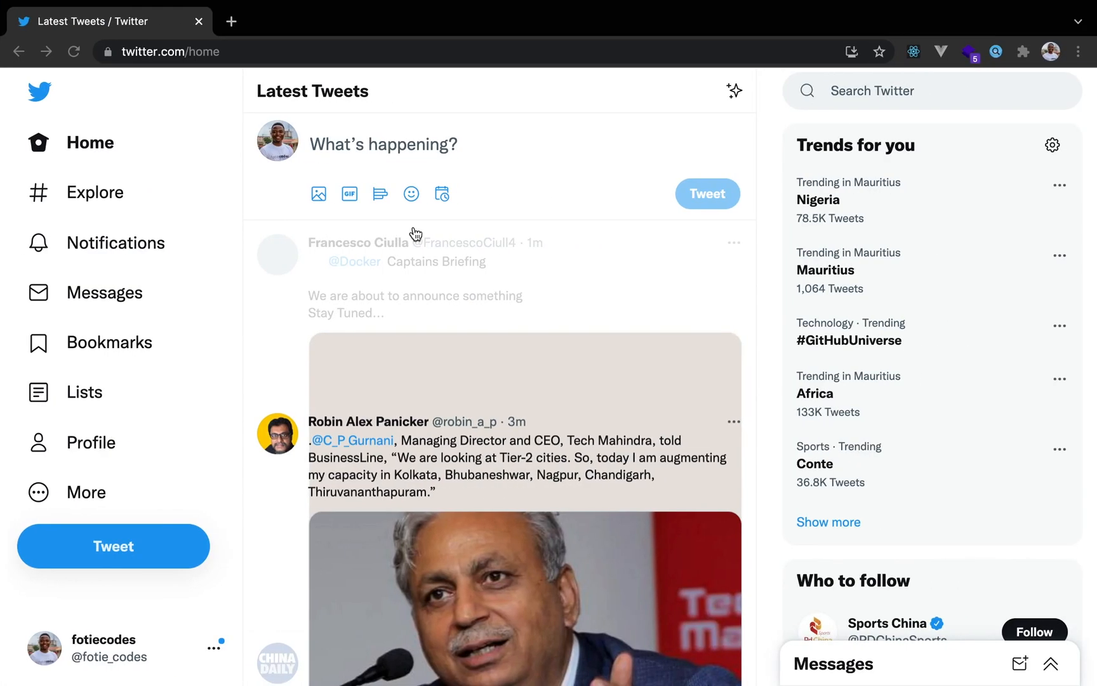
# Step: Browse the Twitter home timeline, scrolling through tweets
pyautogui.scroll(-3)
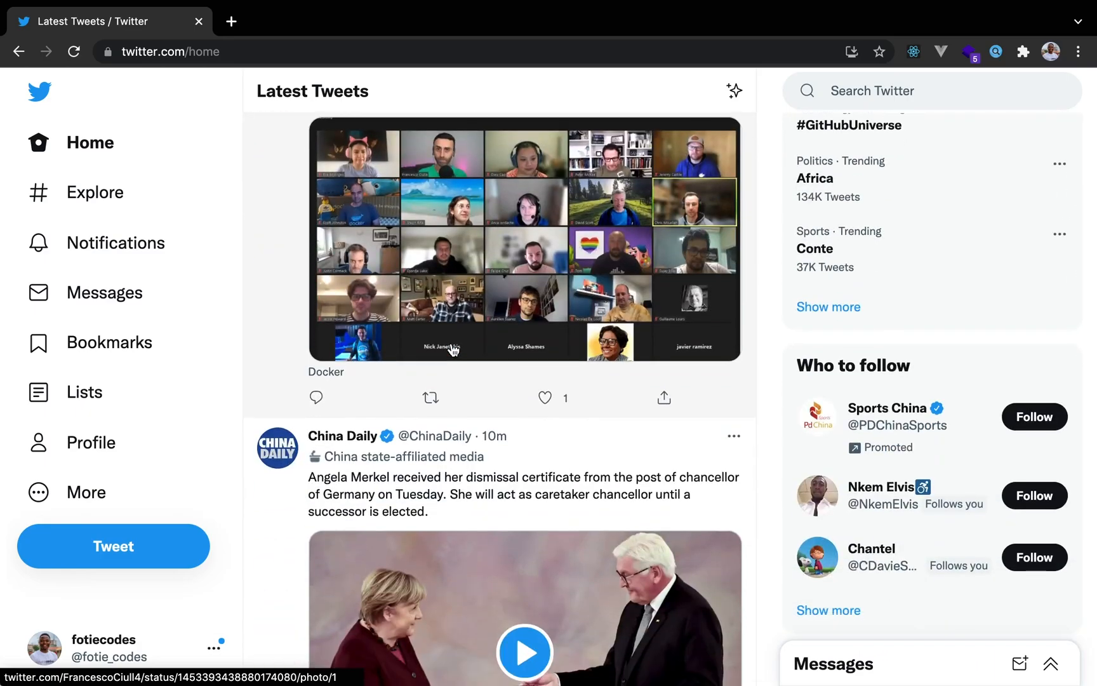
pyautogui.click(210, 51)
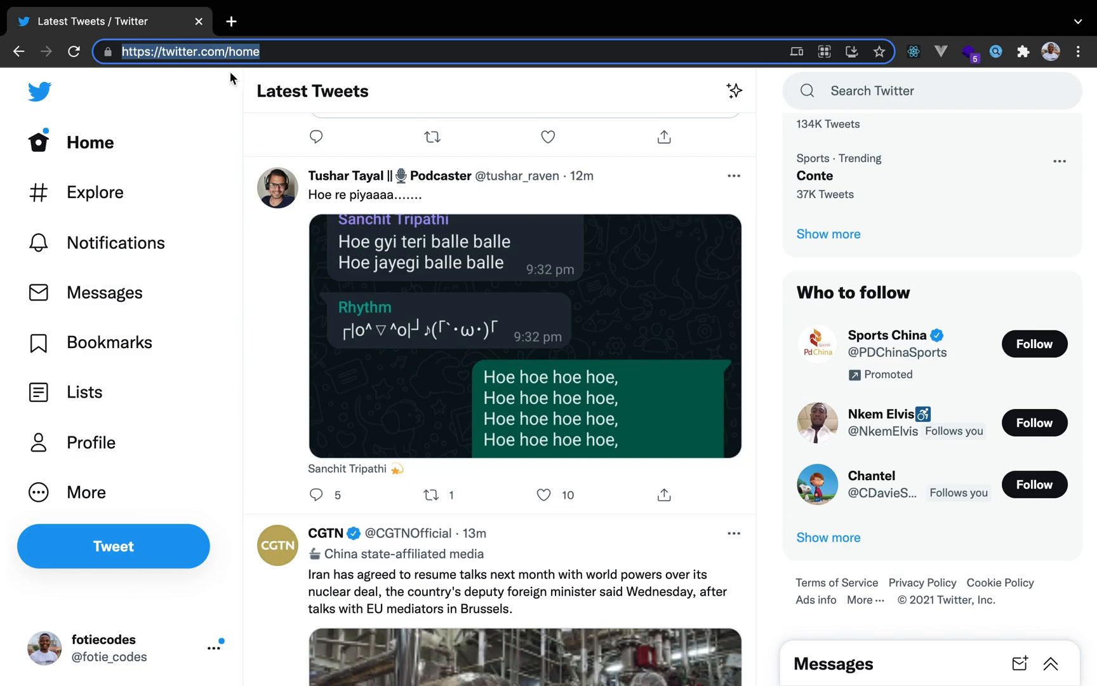
pyautogui.scroll(-3)
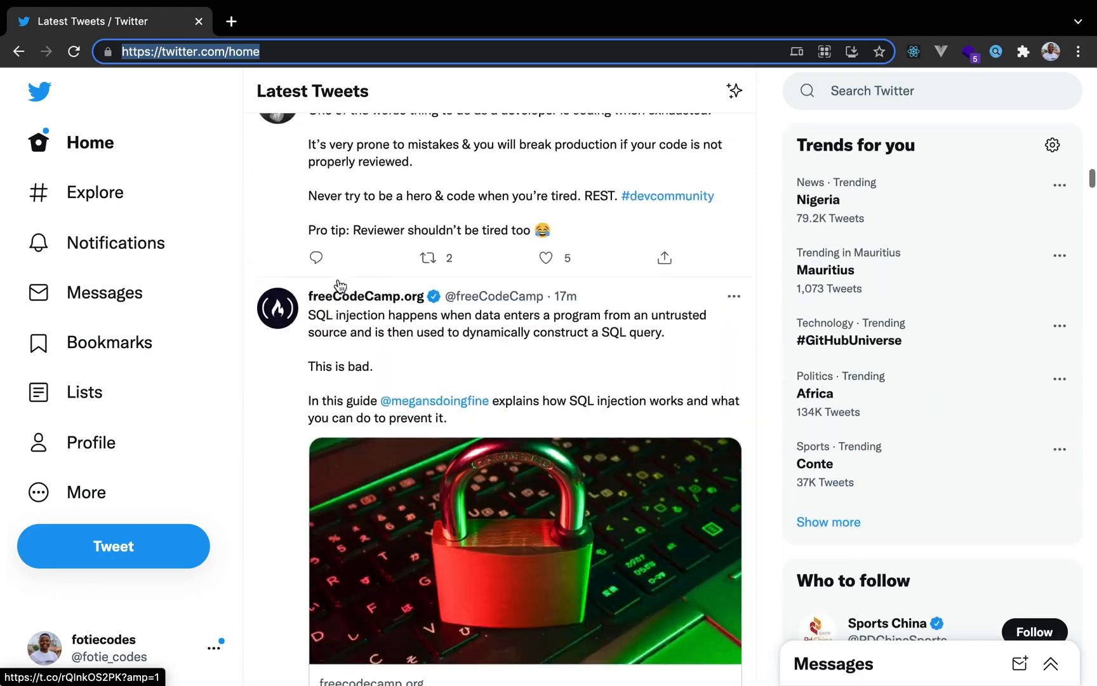
pyautogui.scroll(-3)
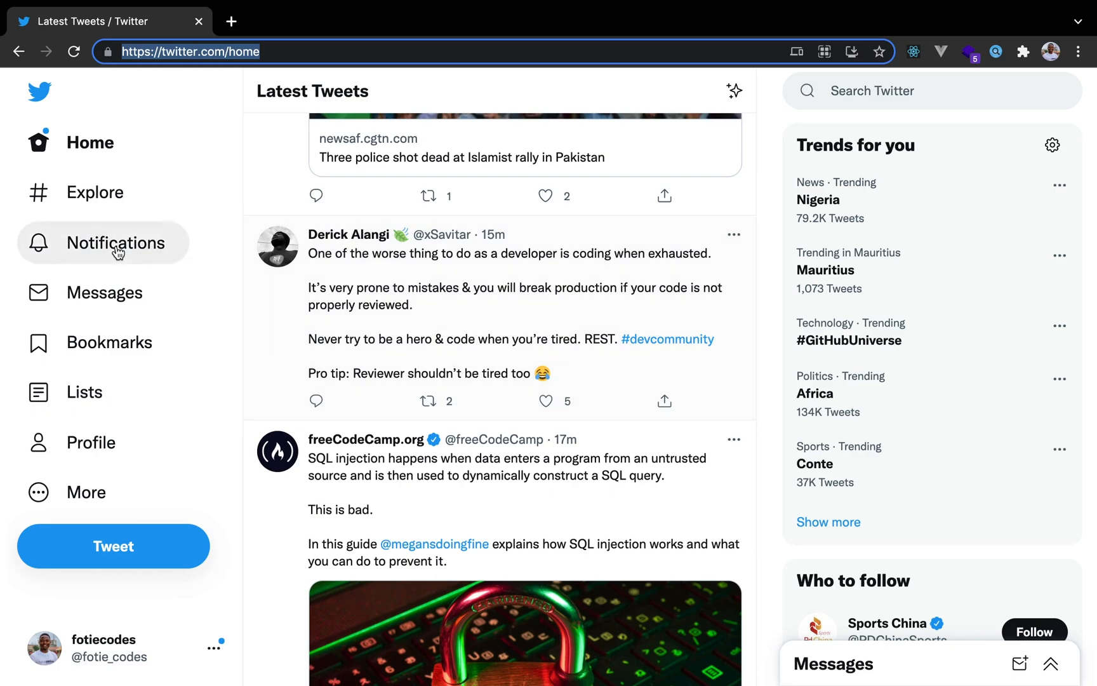
pyautogui.moveTo(104, 292)
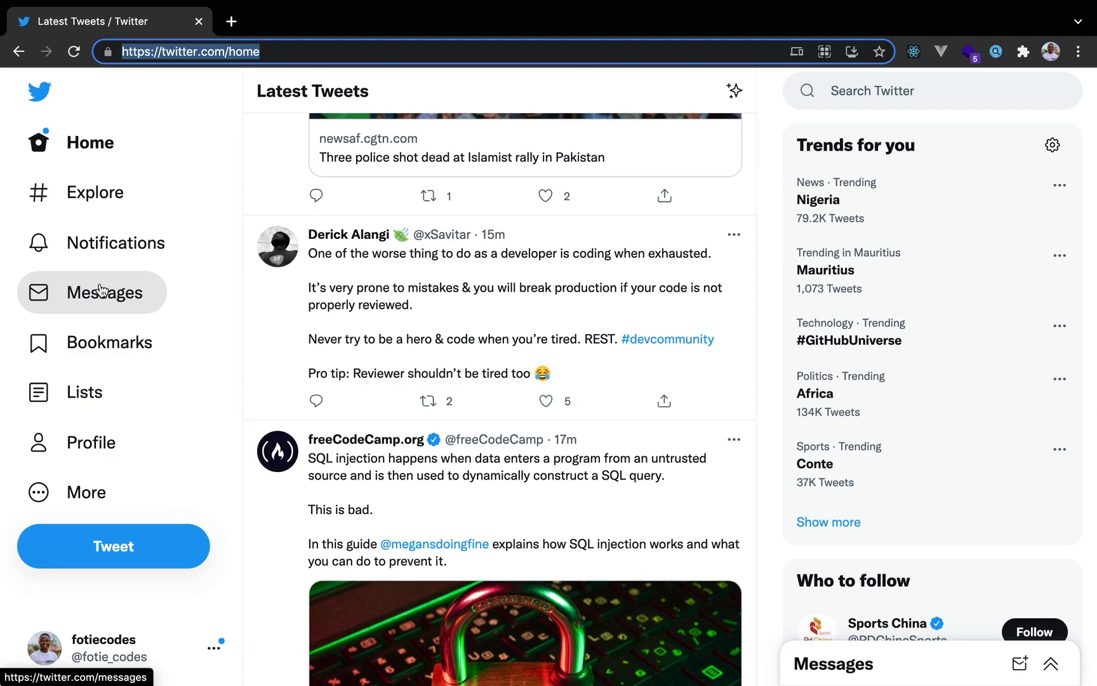
pyautogui.click(542, 401)
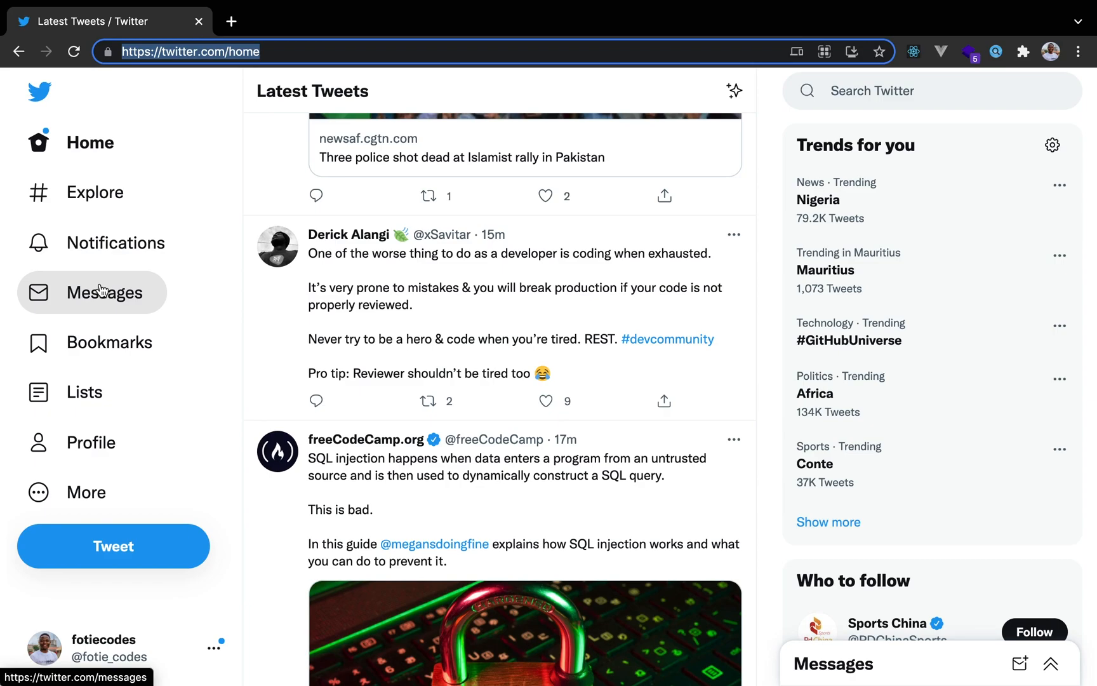
pyautogui.scroll(-3)
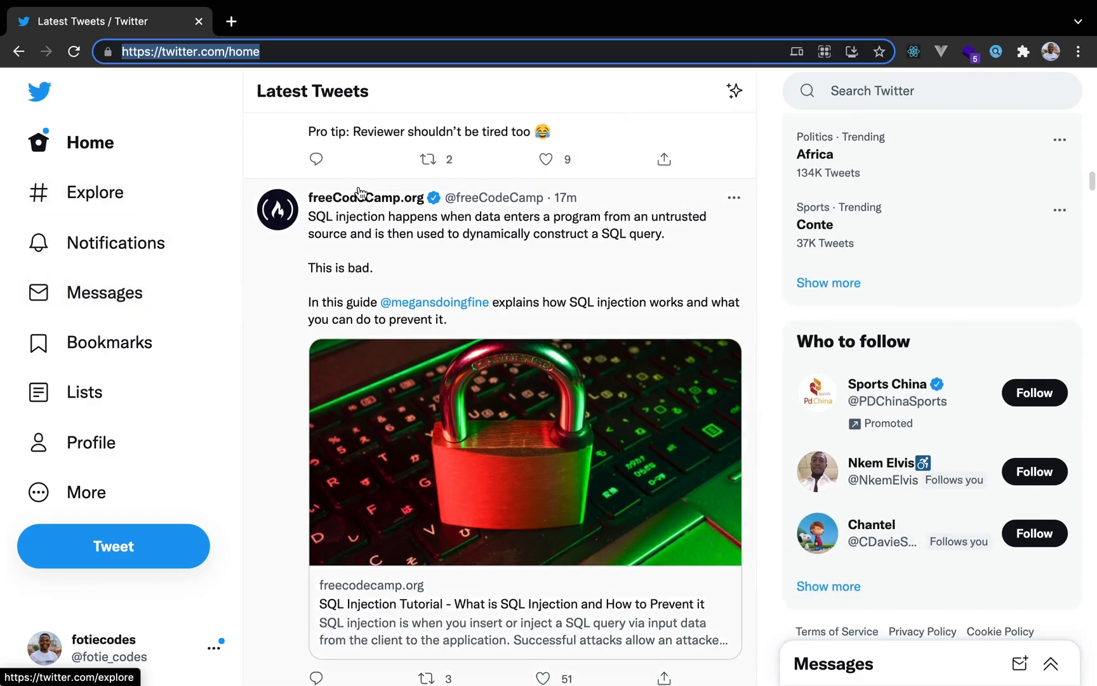
pyautogui.scroll(-3)
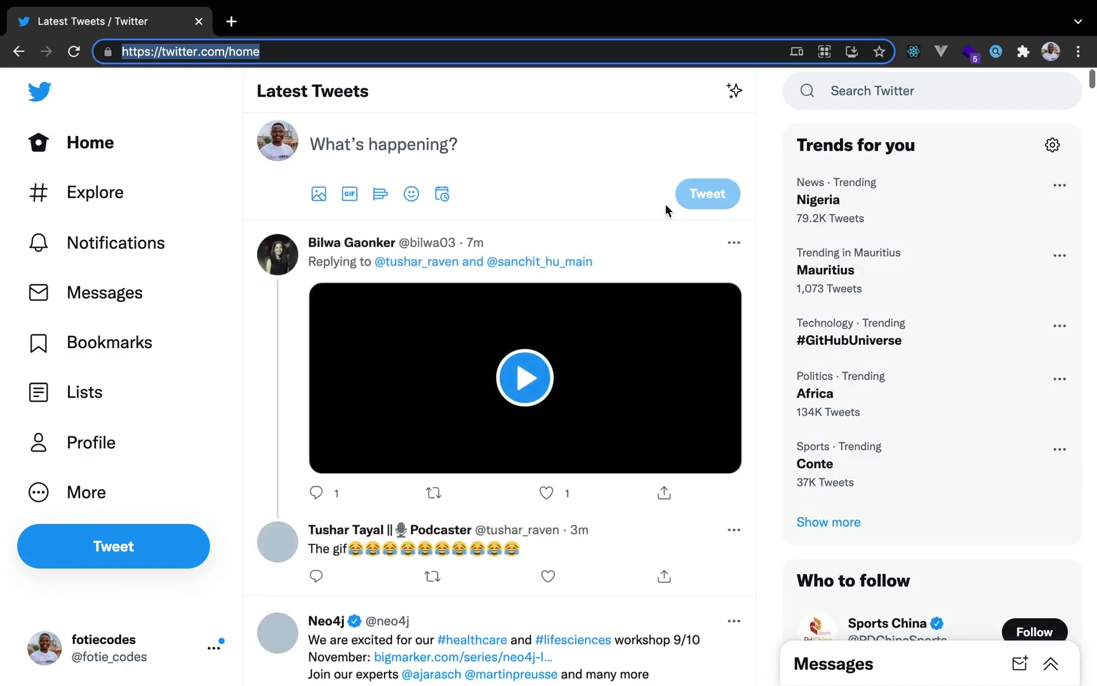
# Step: Show the signed-in account's own profile page and scroll through it
pyautogui.click(92, 442)
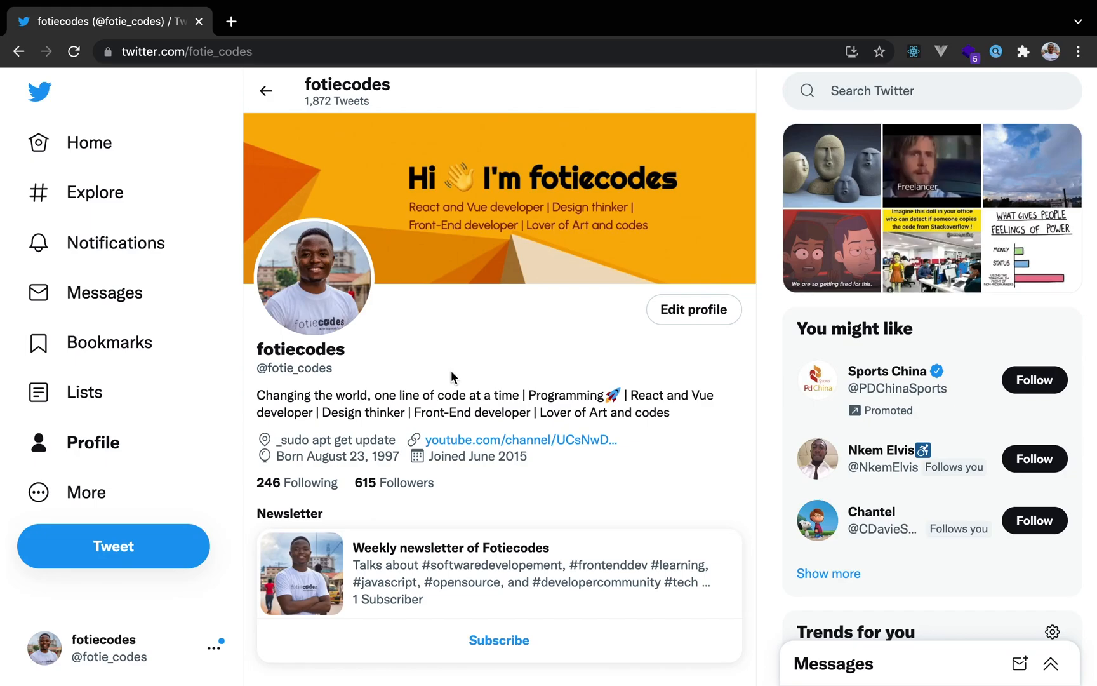
pyautogui.scroll(-3)
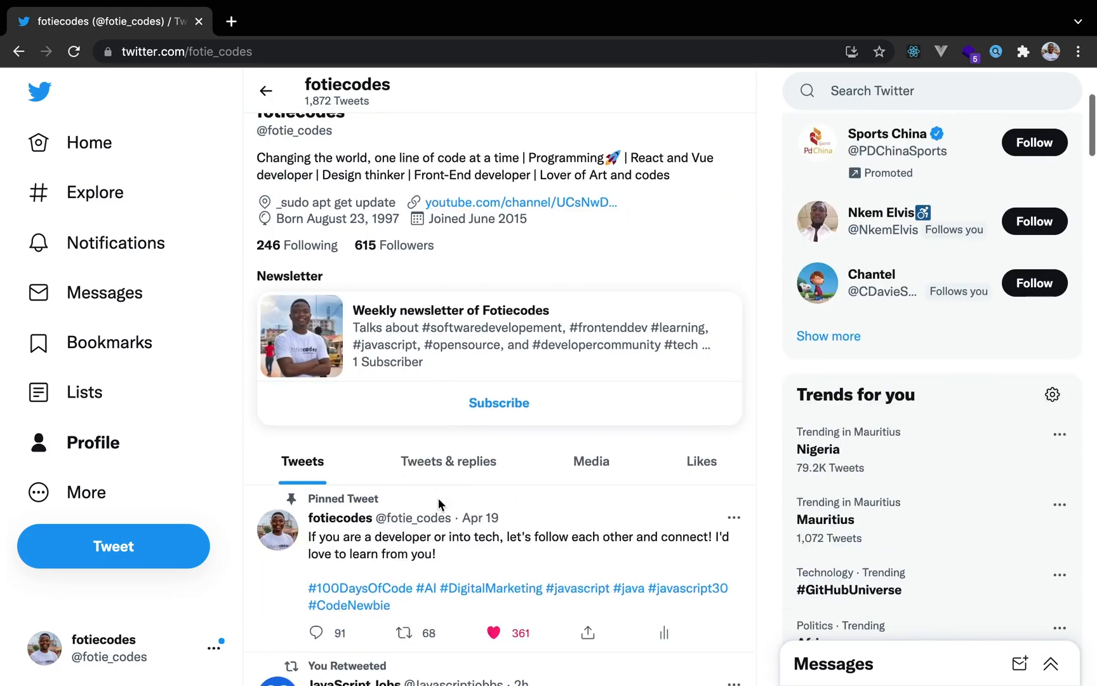
pyautogui.scroll(-3)
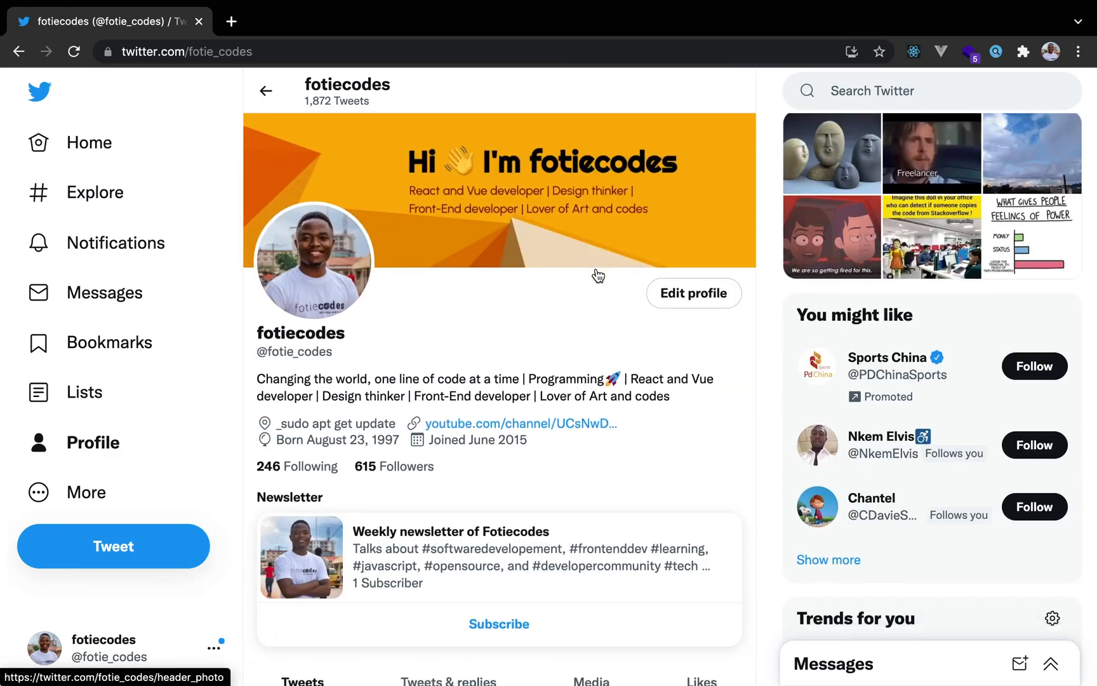
pyautogui.scroll(-3)
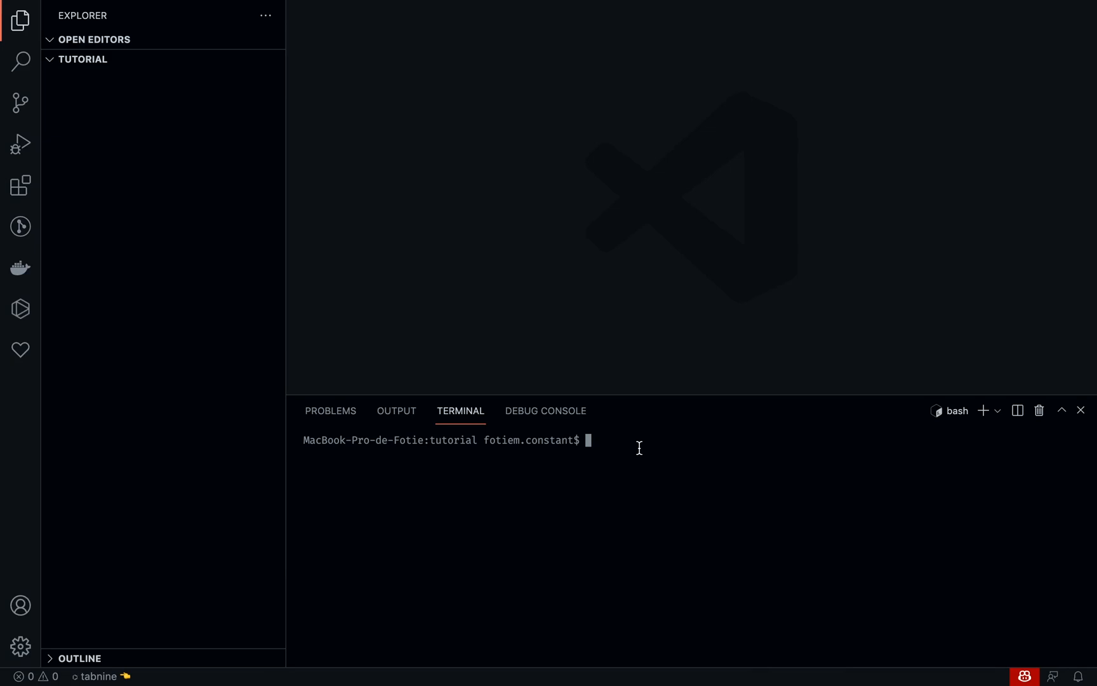
# Step: Run 'vue create twitter-clone' in the terminal, correcting the mistyped project name
pyautogui.write('vue')
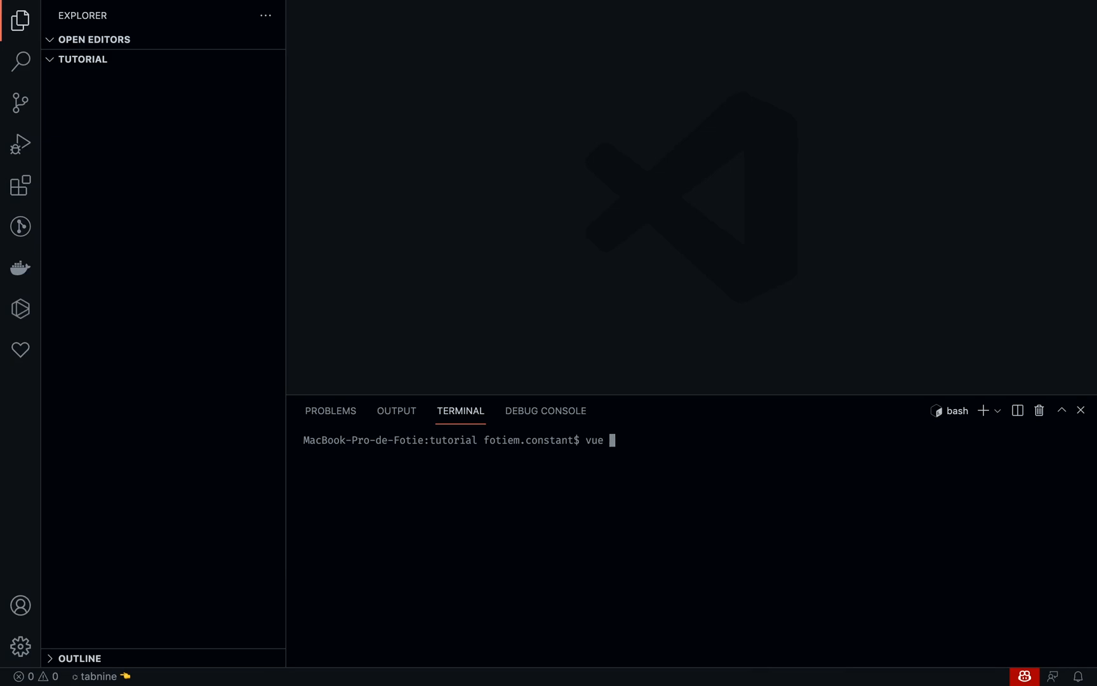
pyautogui.write('create tutorial')
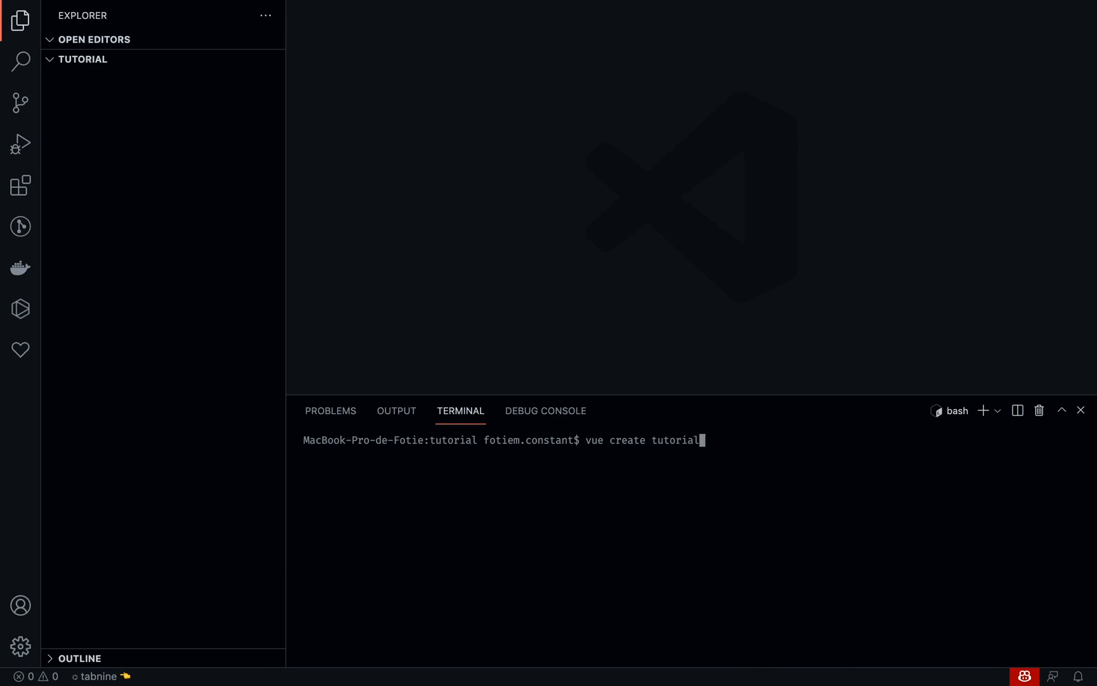
pyautogui.press('Backspace')
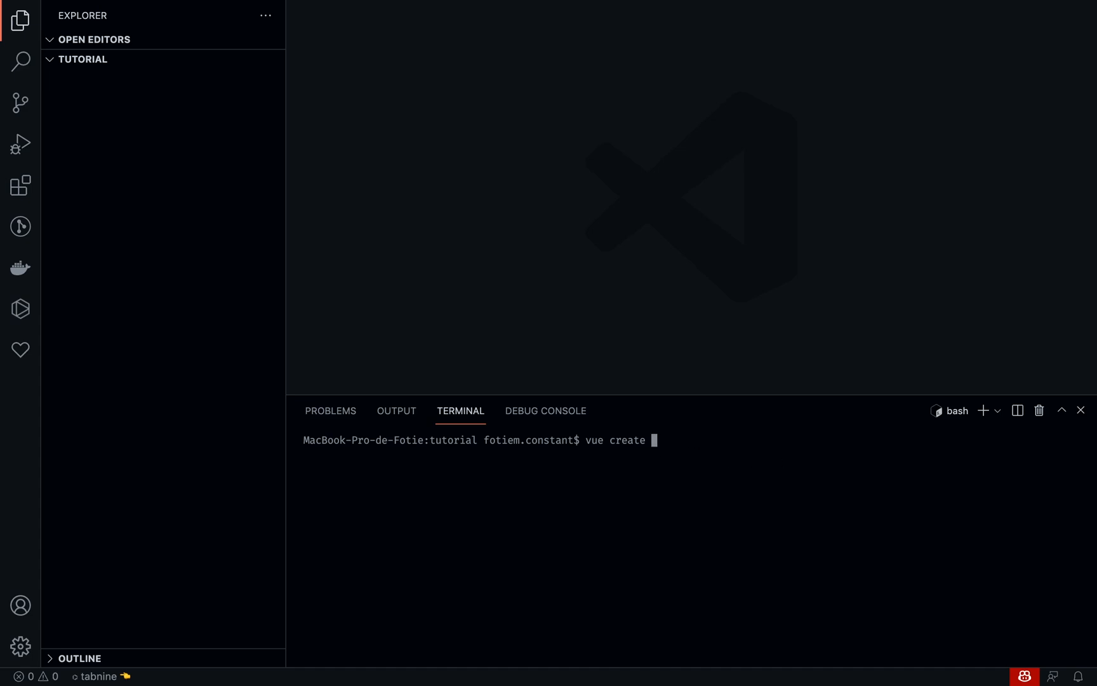
pyautogui.write('t')
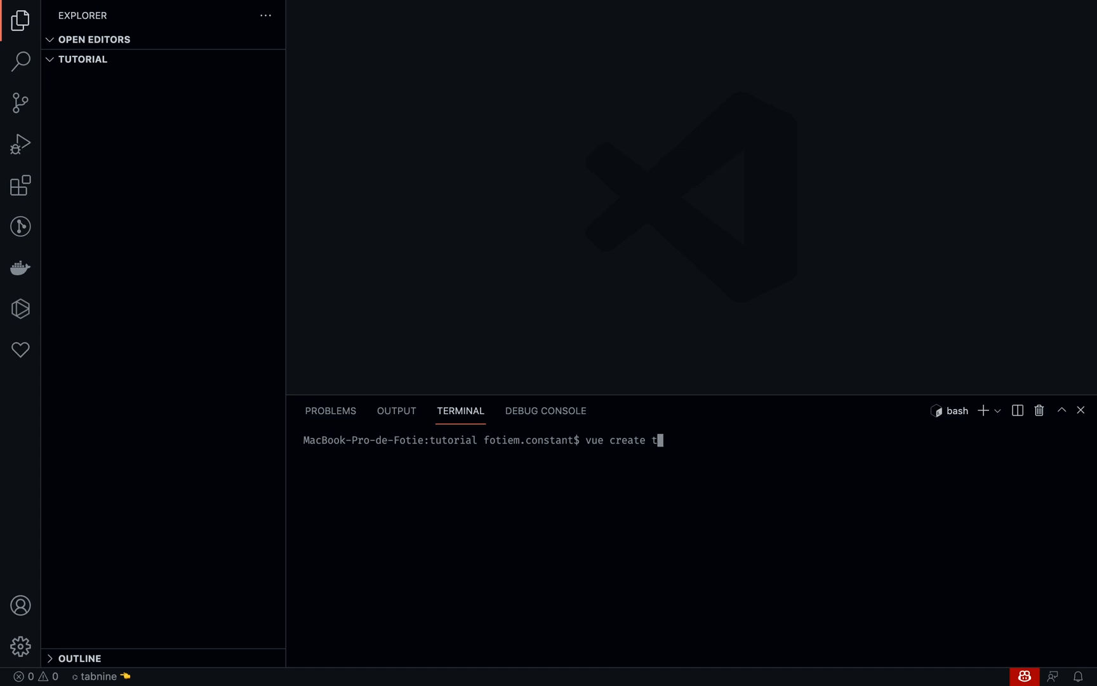
pyautogui.write('witter-cl')
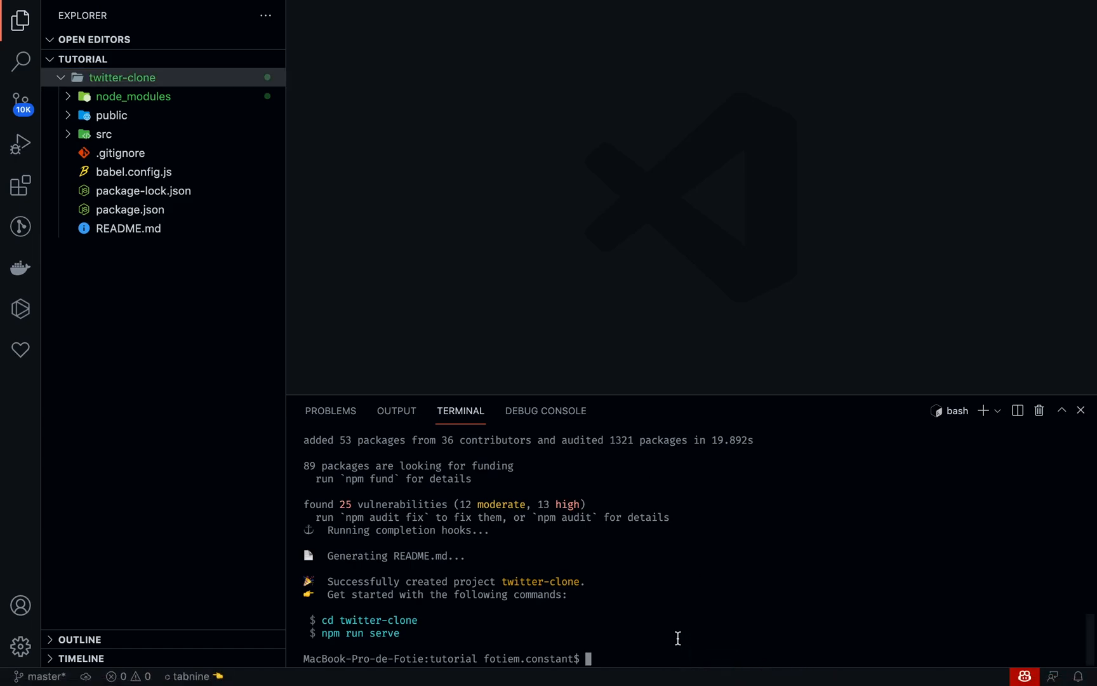
# Step: Change the terminal directory into the twitter-clone project folder
pyautogui.write('cd twitter-clone/')
pyautogui.write('ls')
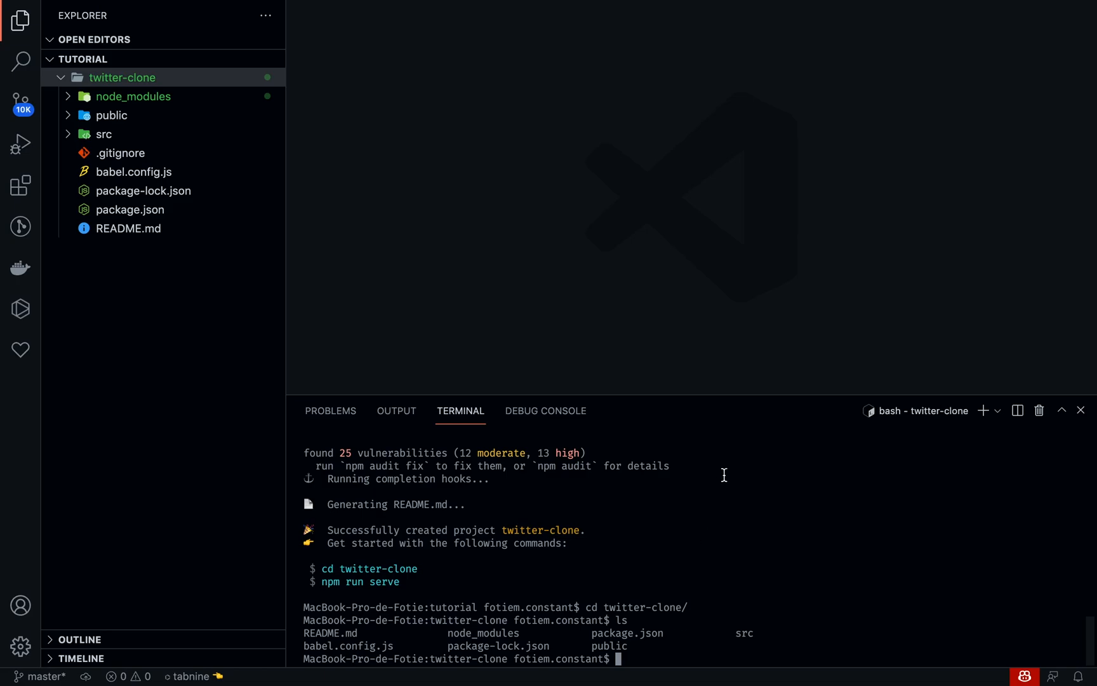
pyautogui.moveTo(565, 354)
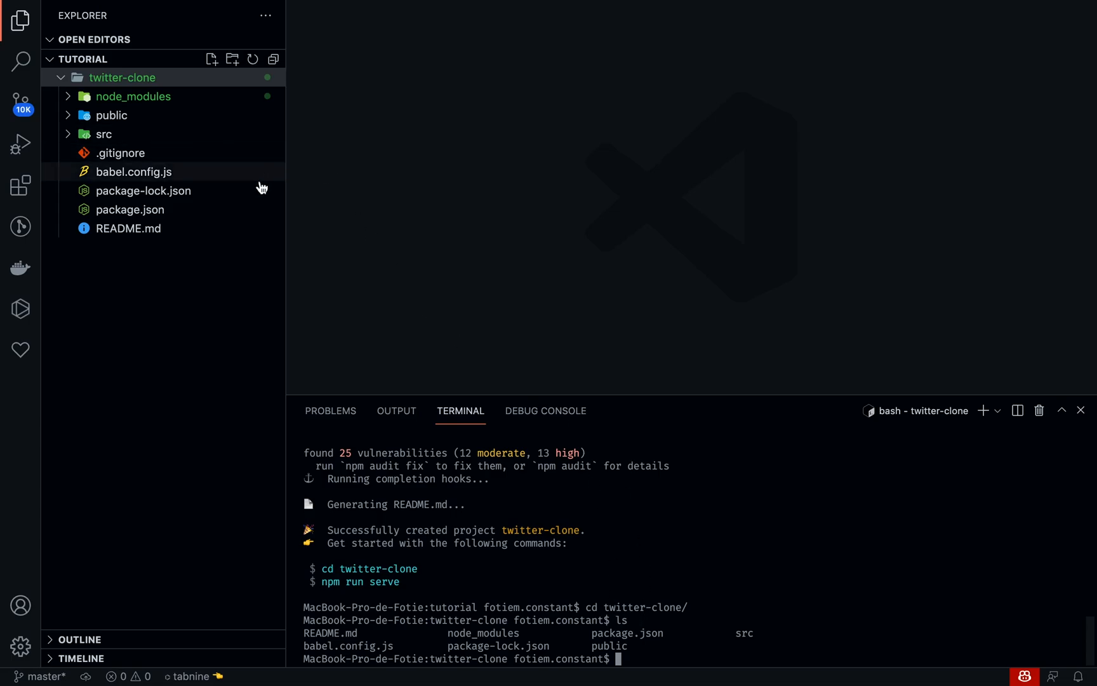
pyautogui.moveTo(645, 650)
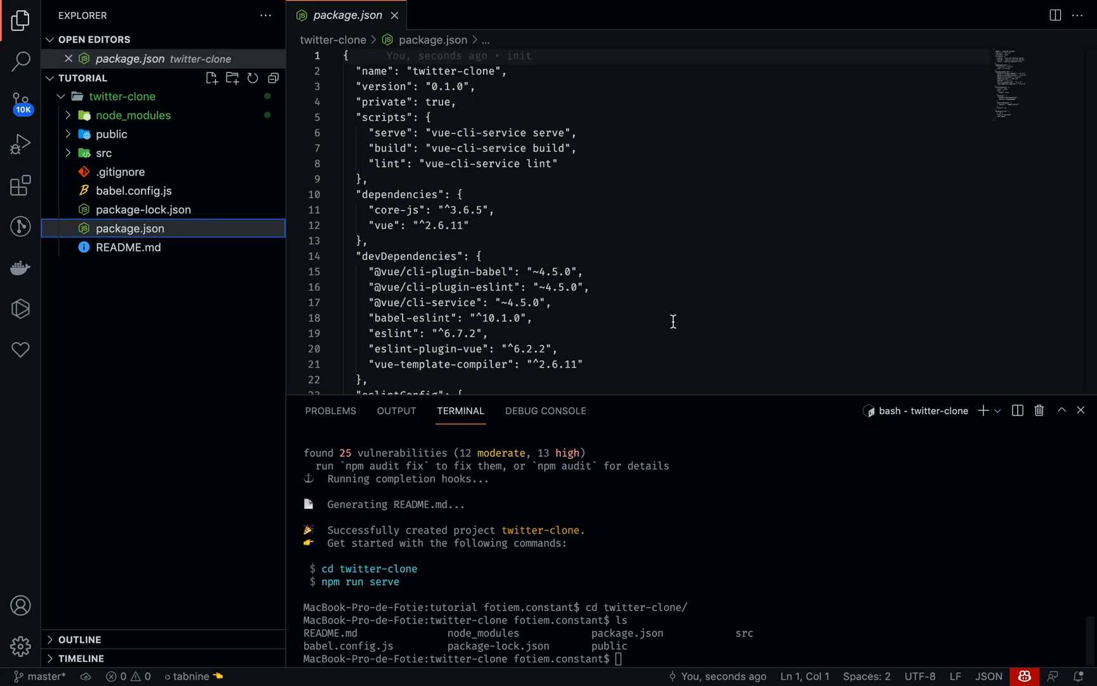
# Step: Start the dev server with 'npm run serve' and wait for it to compile
pyautogui.scroll(-3)
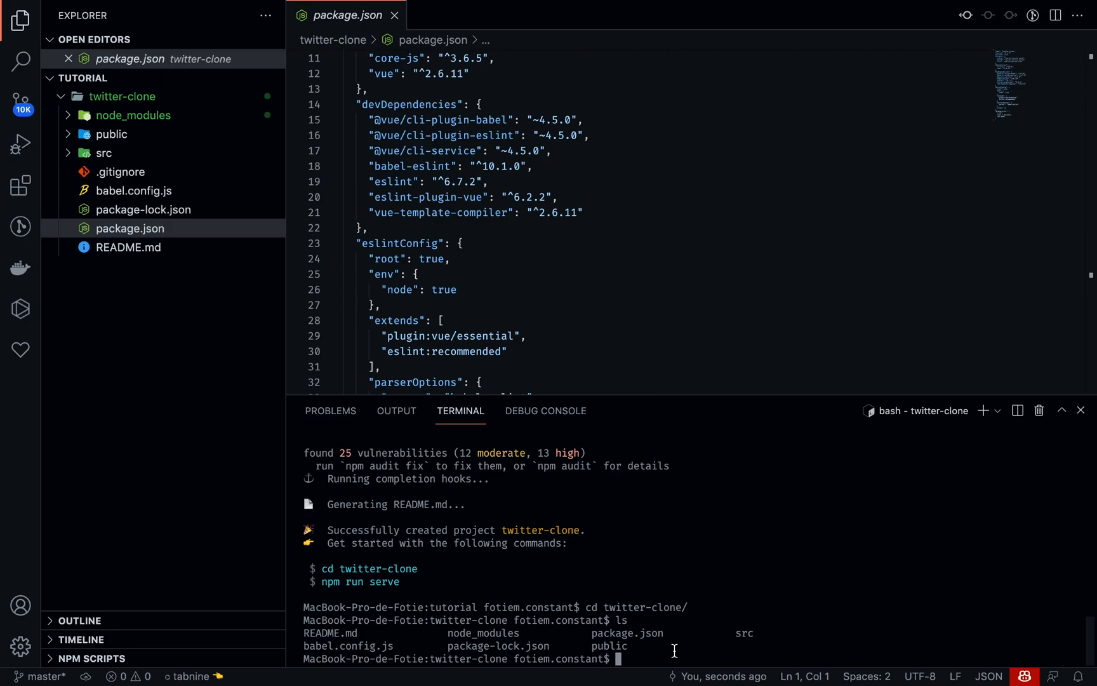
pyautogui.write('npm run serve')
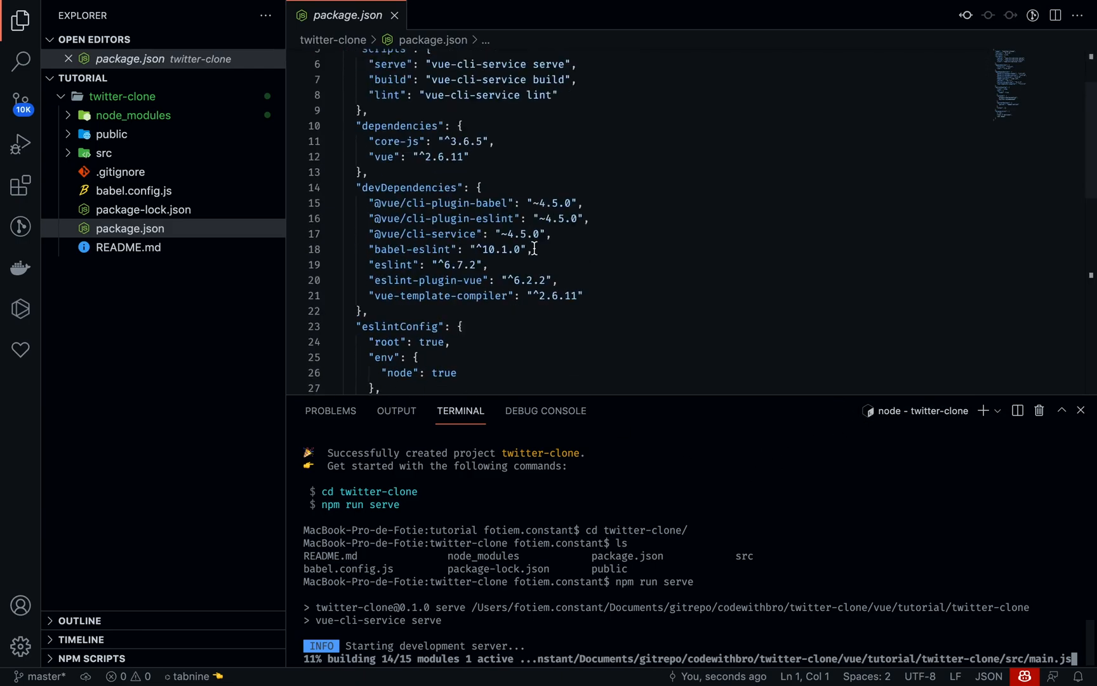
pyautogui.scroll(-3)
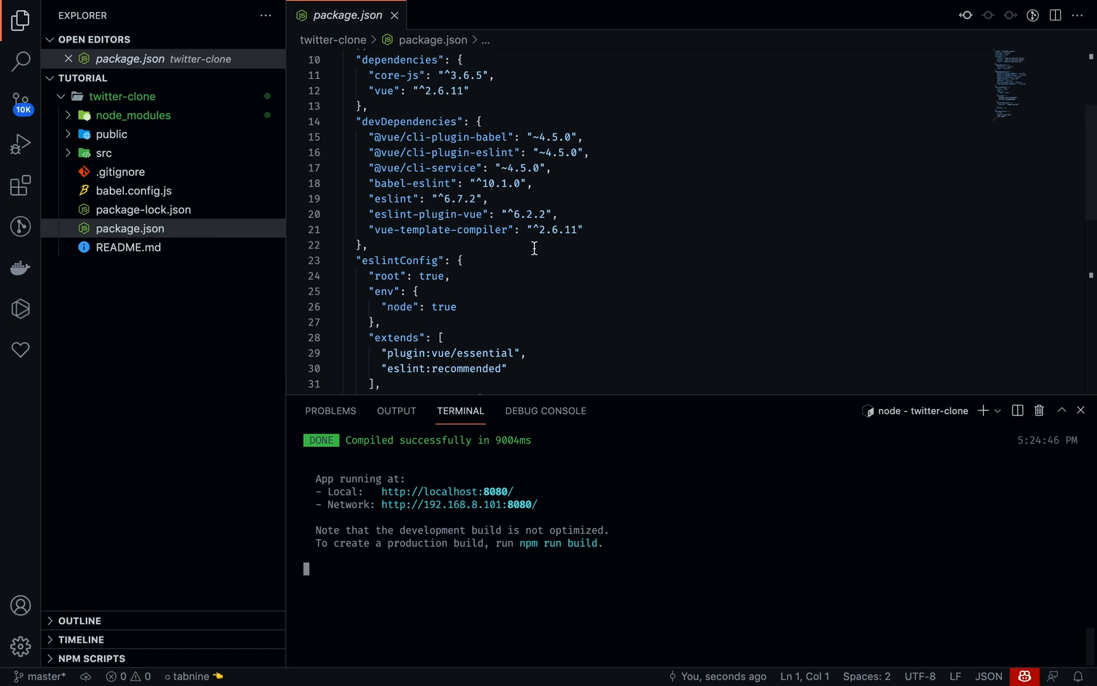
pyautogui.moveTo(476, 308)
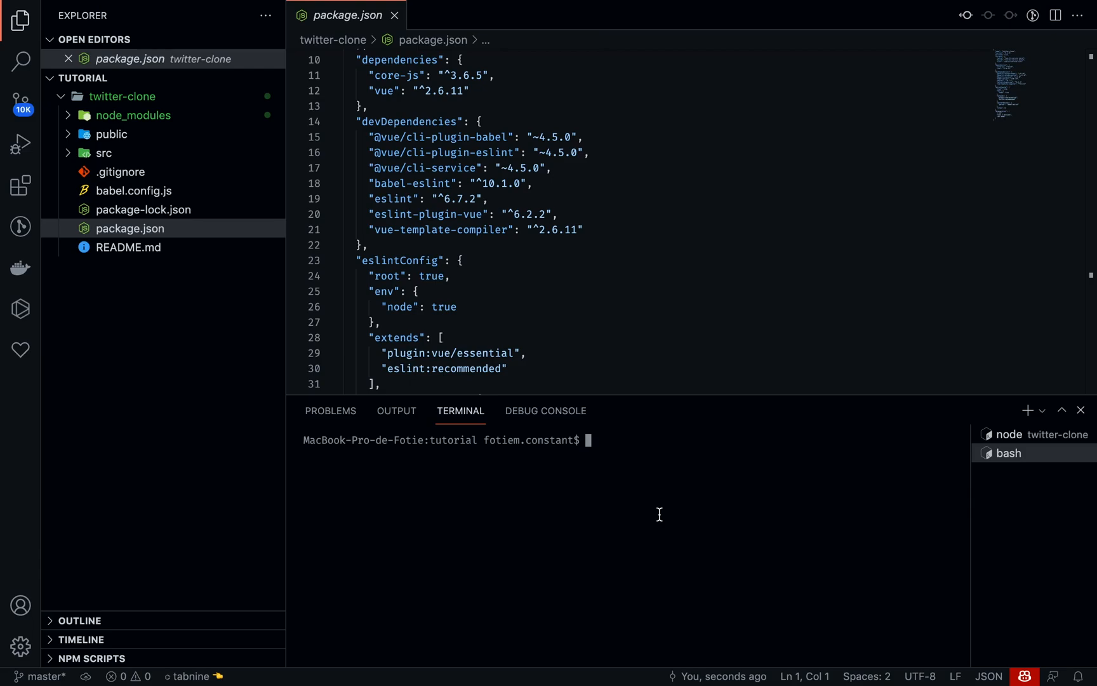
pyautogui.moveTo(632, 523)
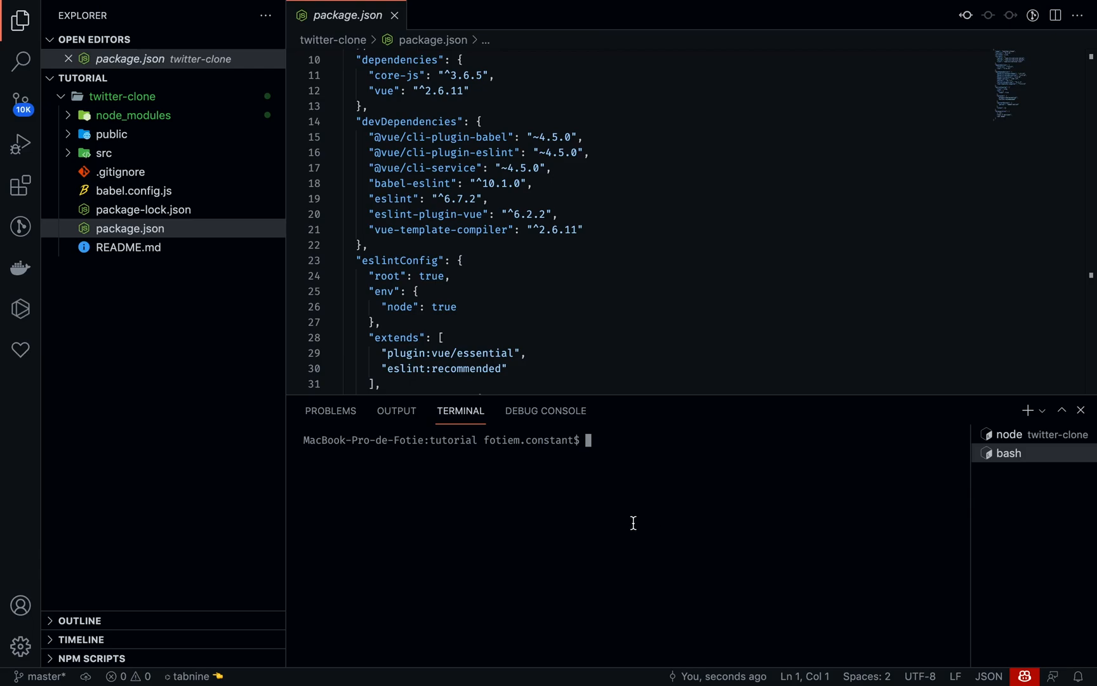
# Step: Enter the 'vue add tailwind' command in the terminal
pyautogui.write('vue')
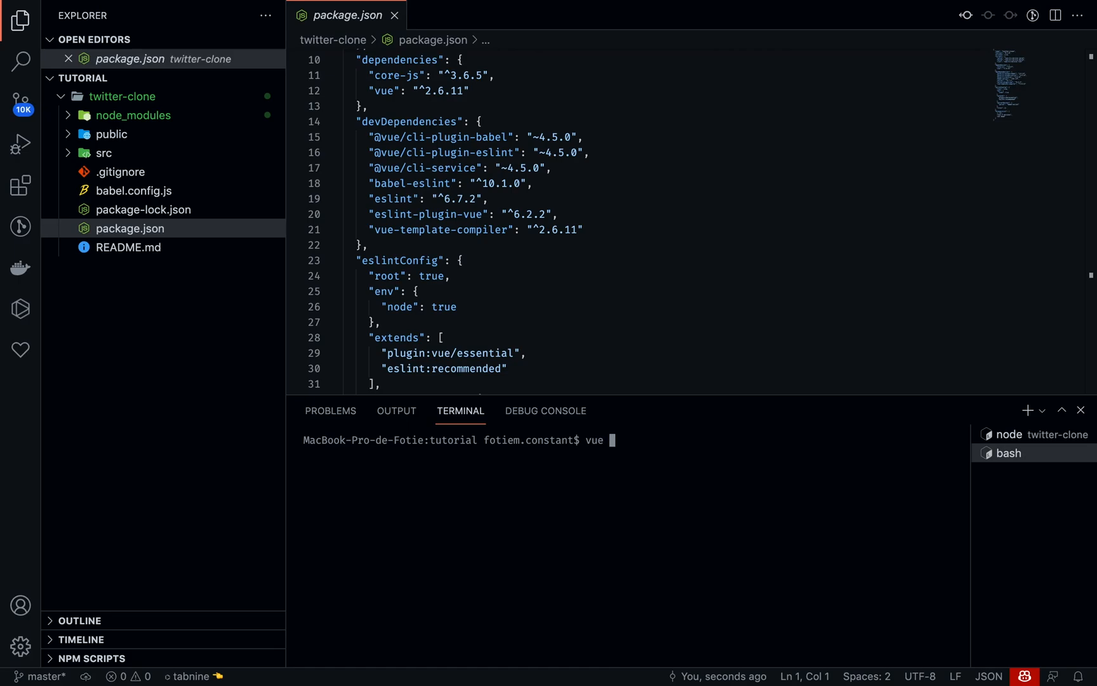
pyautogui.write('add')
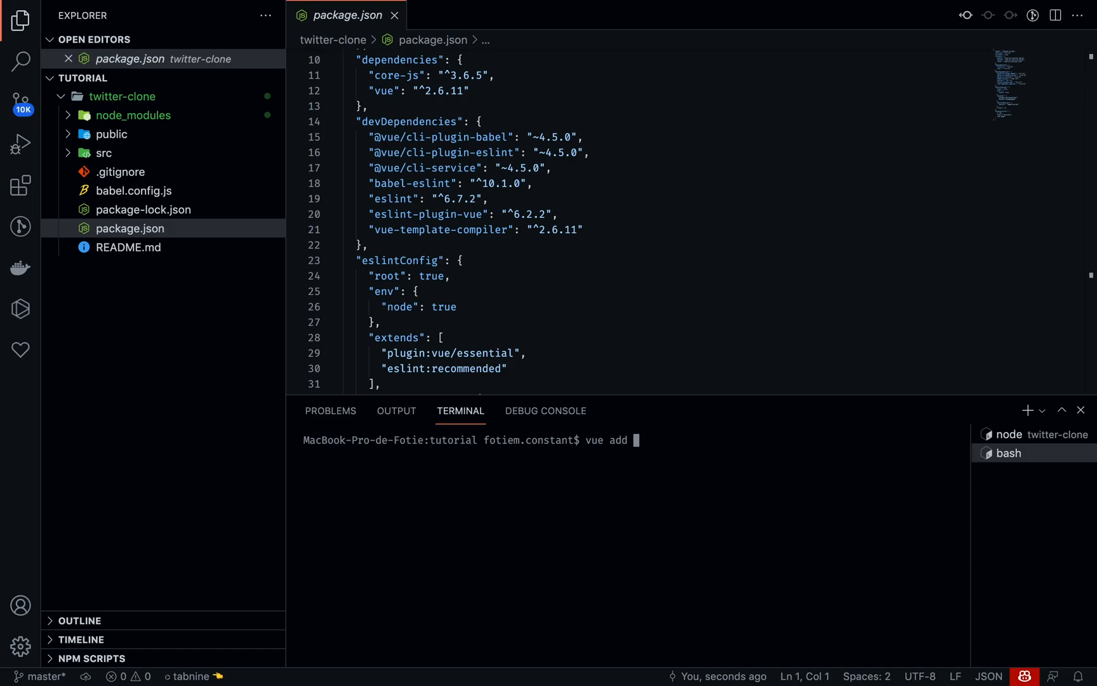
pyautogui.write('t')
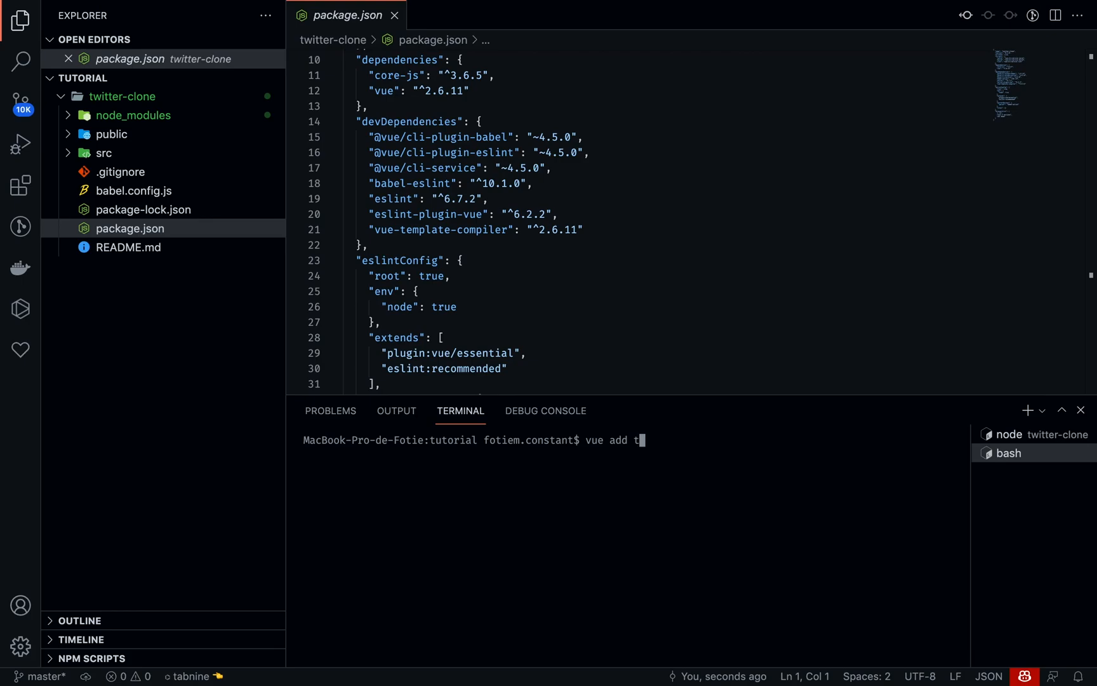
pyautogui.write('ailwind')
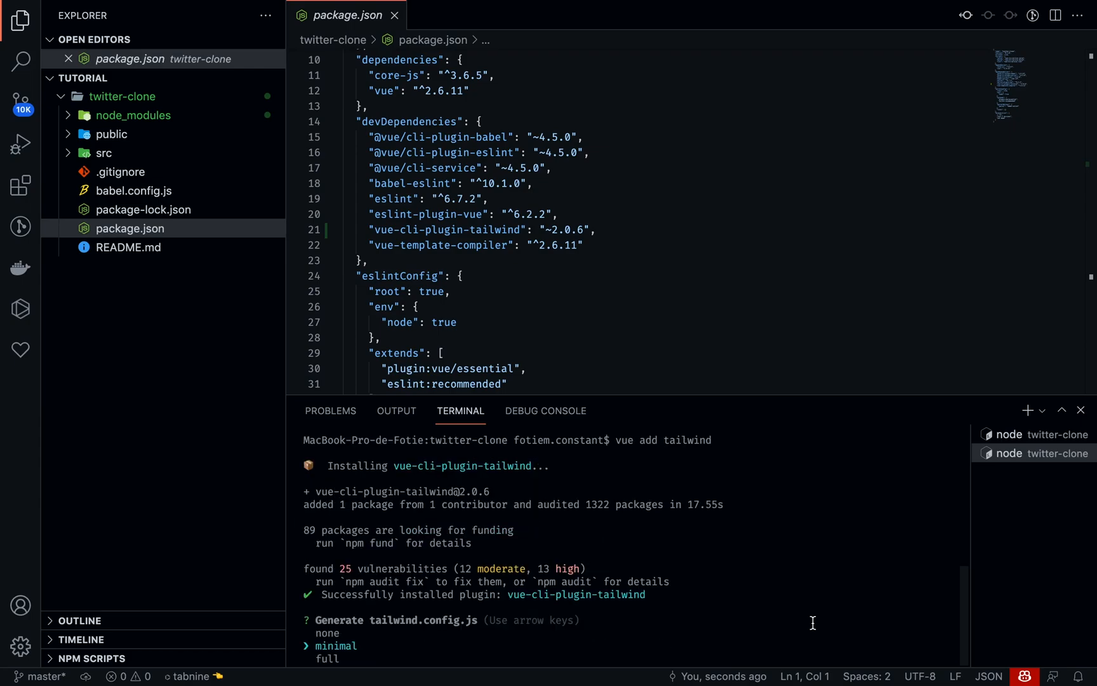
pyautogui.moveTo(447, 600)
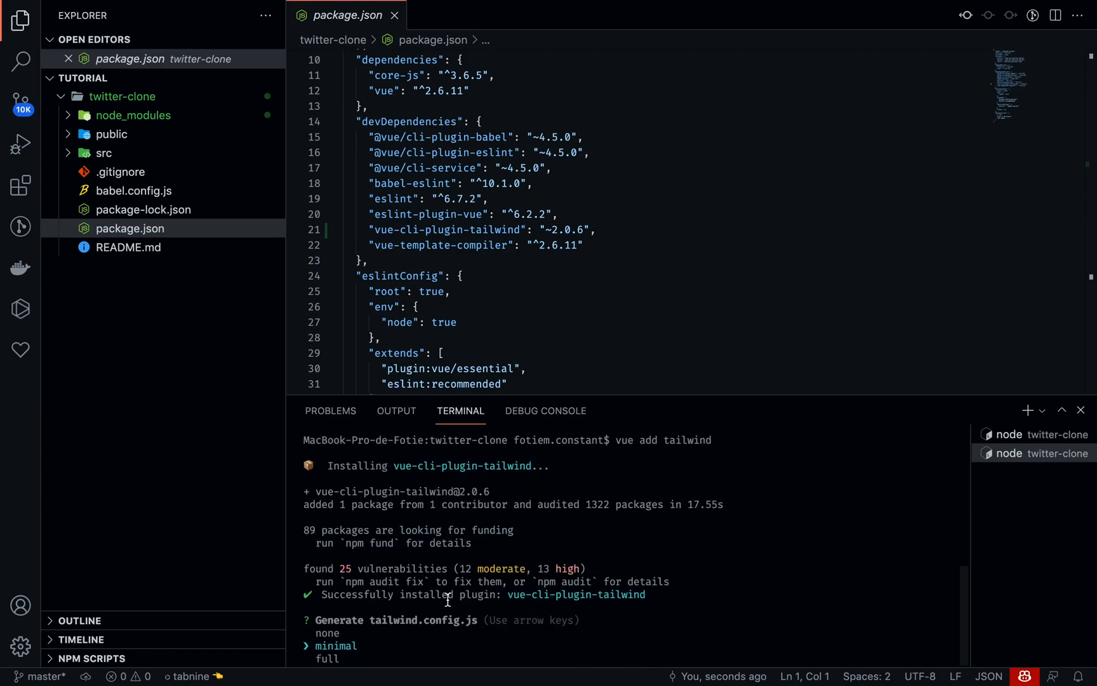
pyautogui.moveTo(356, 634)
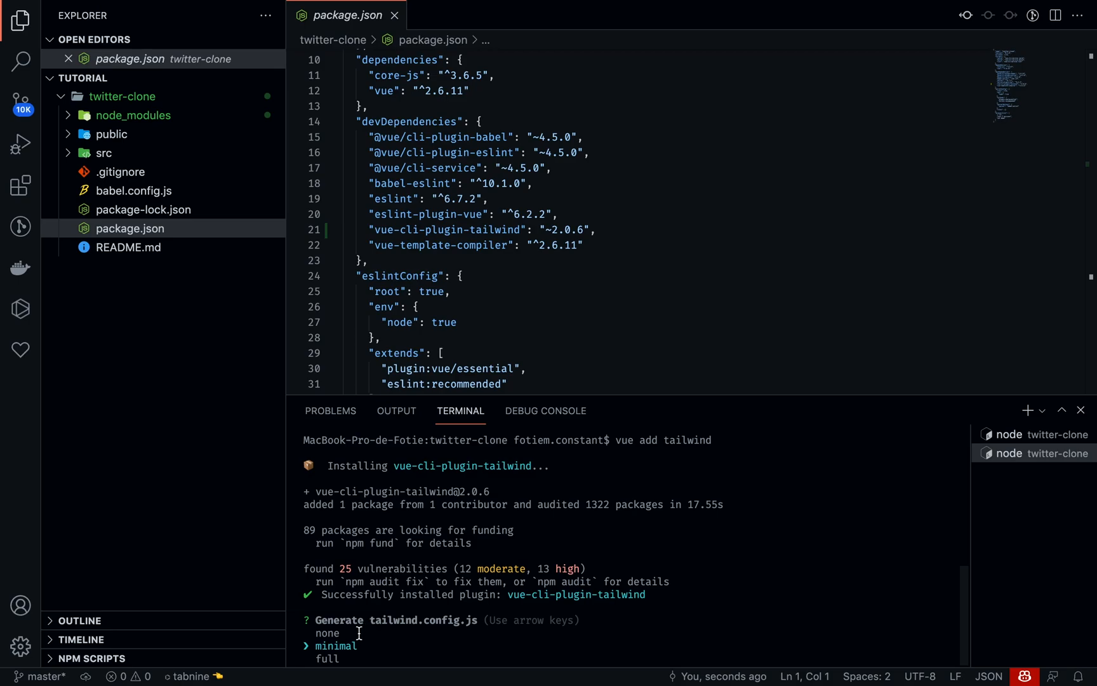
pyautogui.moveTo(362, 632)
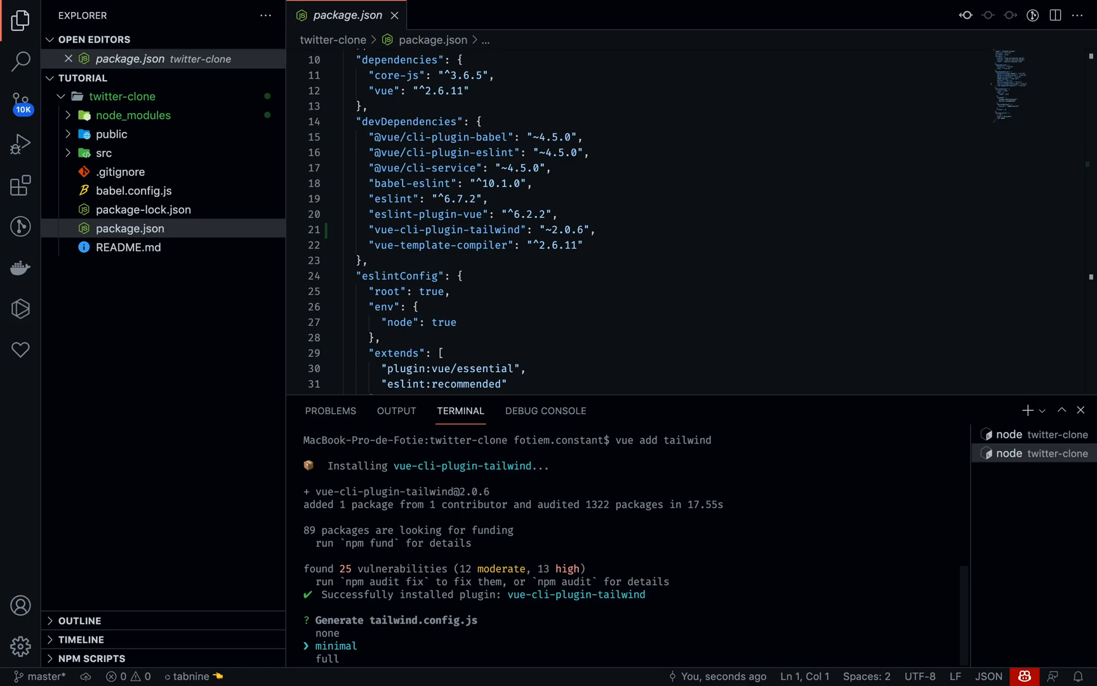
# Step: Confirm generating a minimal tailwind.config.js for the plugin
pyautogui.press('Enter')
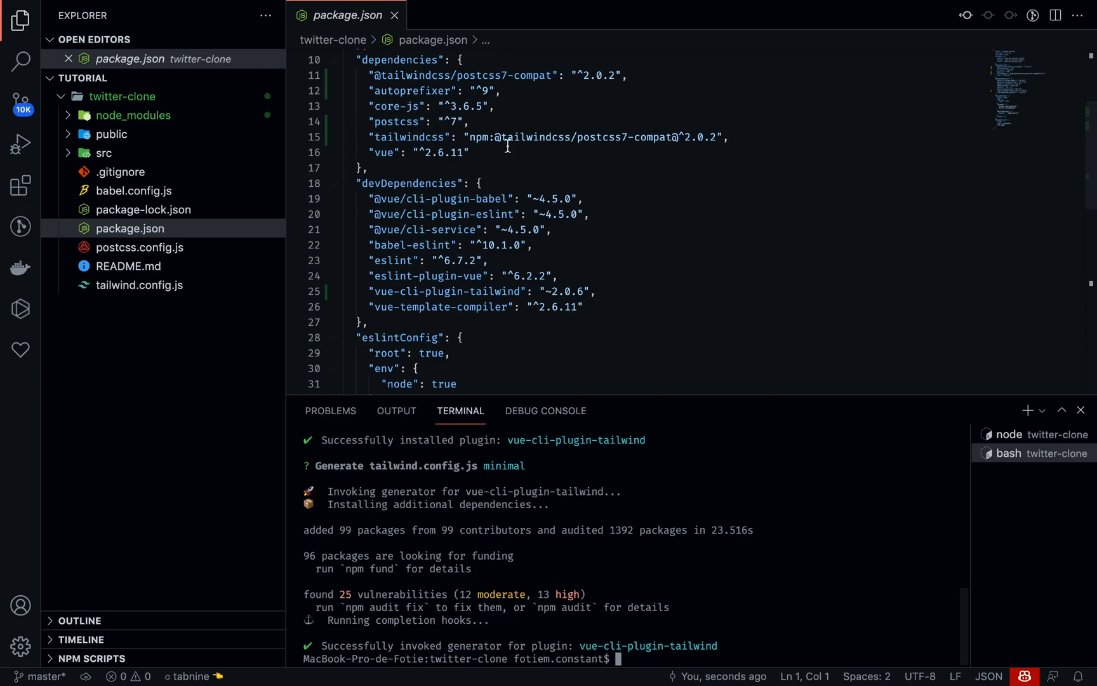
pyautogui.moveTo(404, 150)
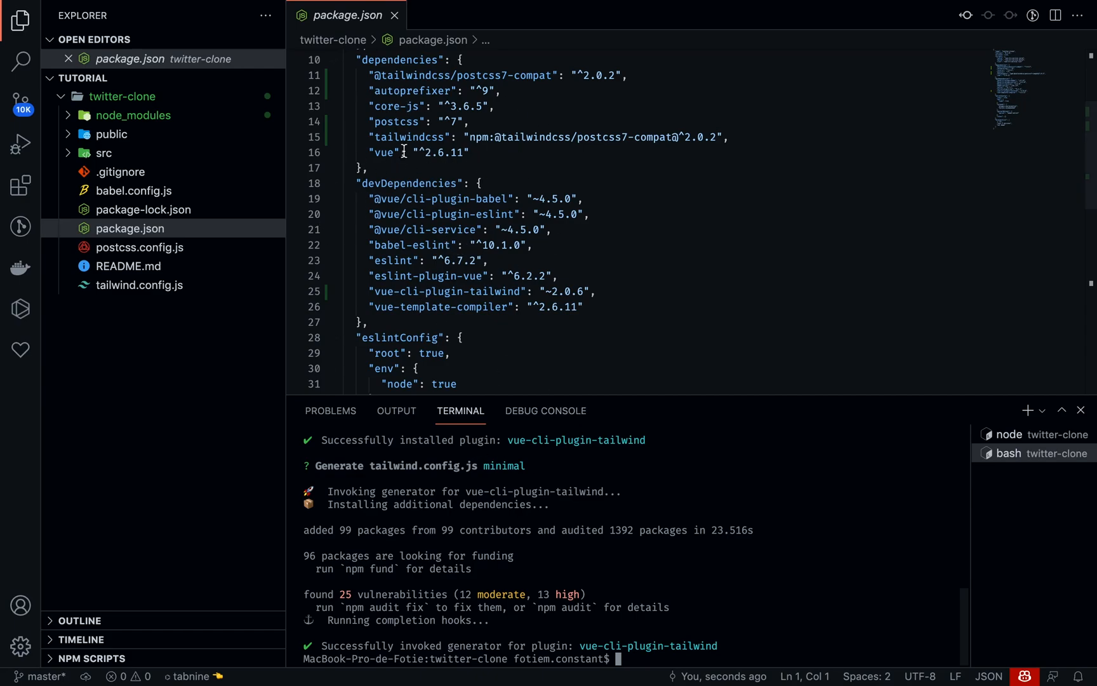
pyautogui.moveTo(522, 80)
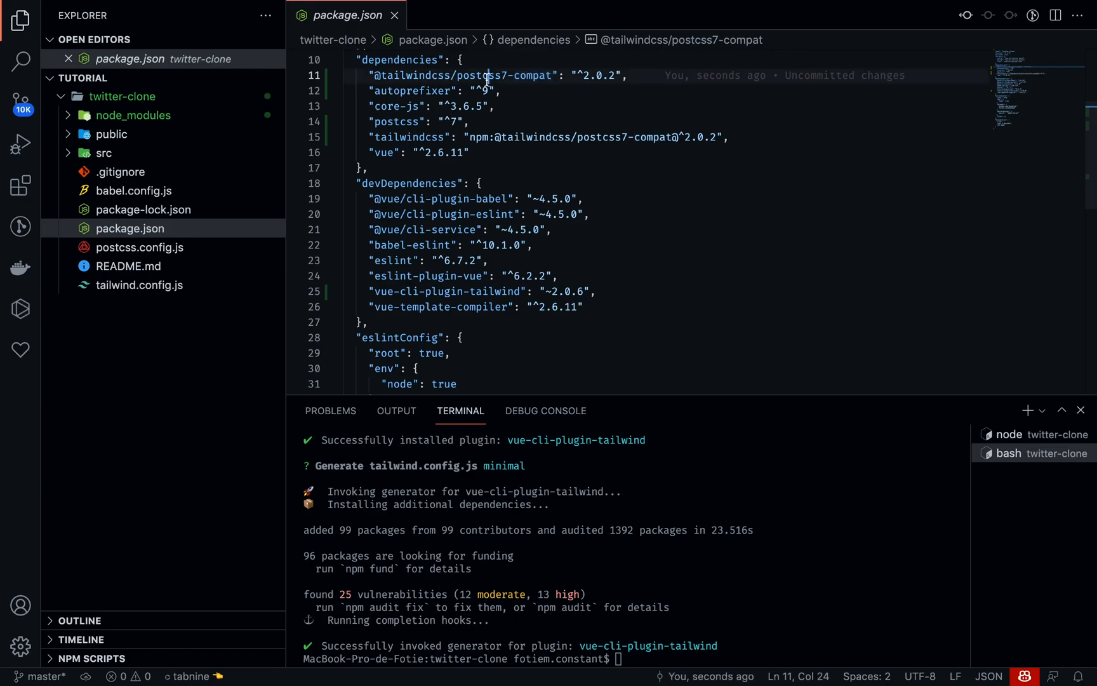
# Step: Inspect the postcss7-compat dependency in package.json, then bring up tailwind.config.js
pyautogui.doubleClick(481, 77)
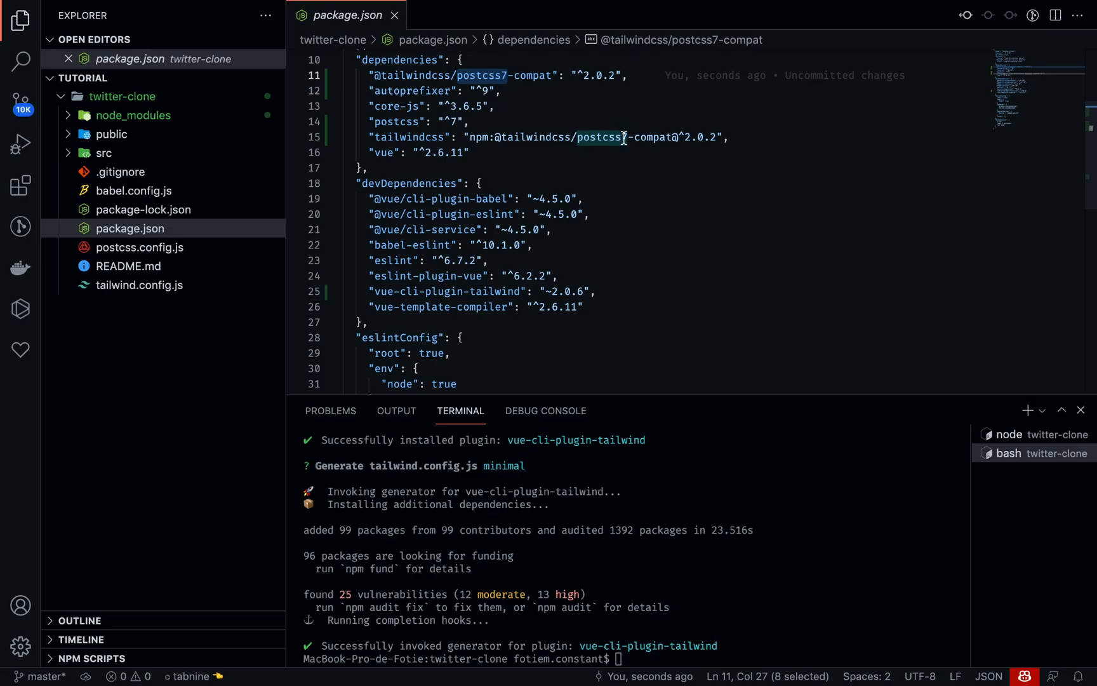
pyautogui.moveTo(595, 137)
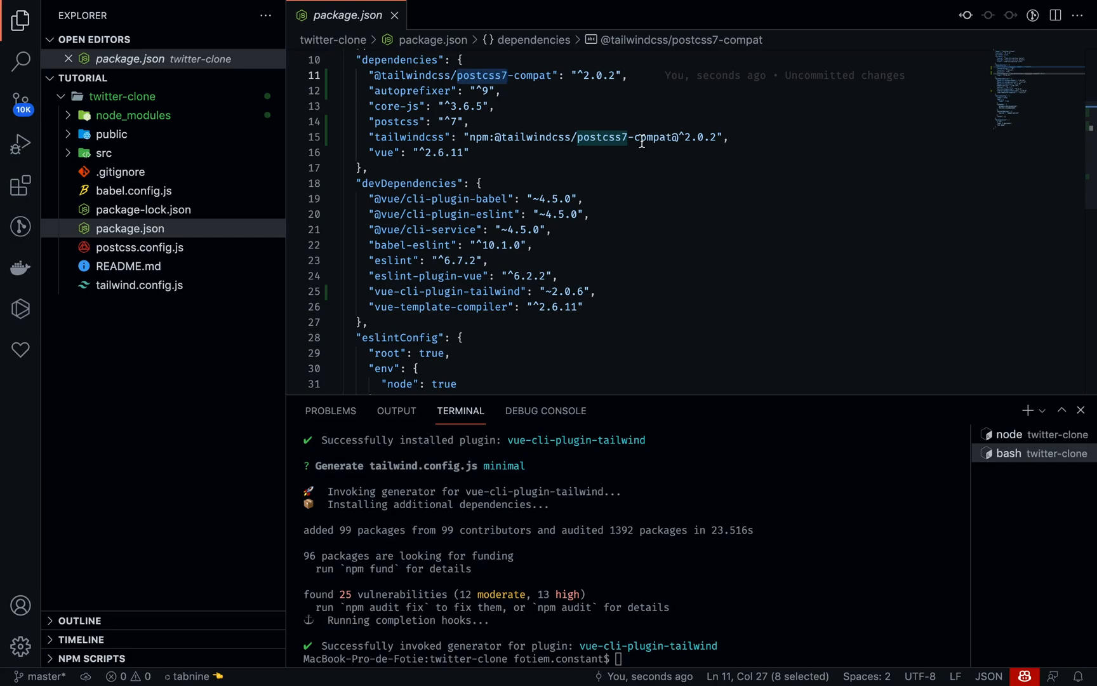
pyautogui.moveTo(643, 139)
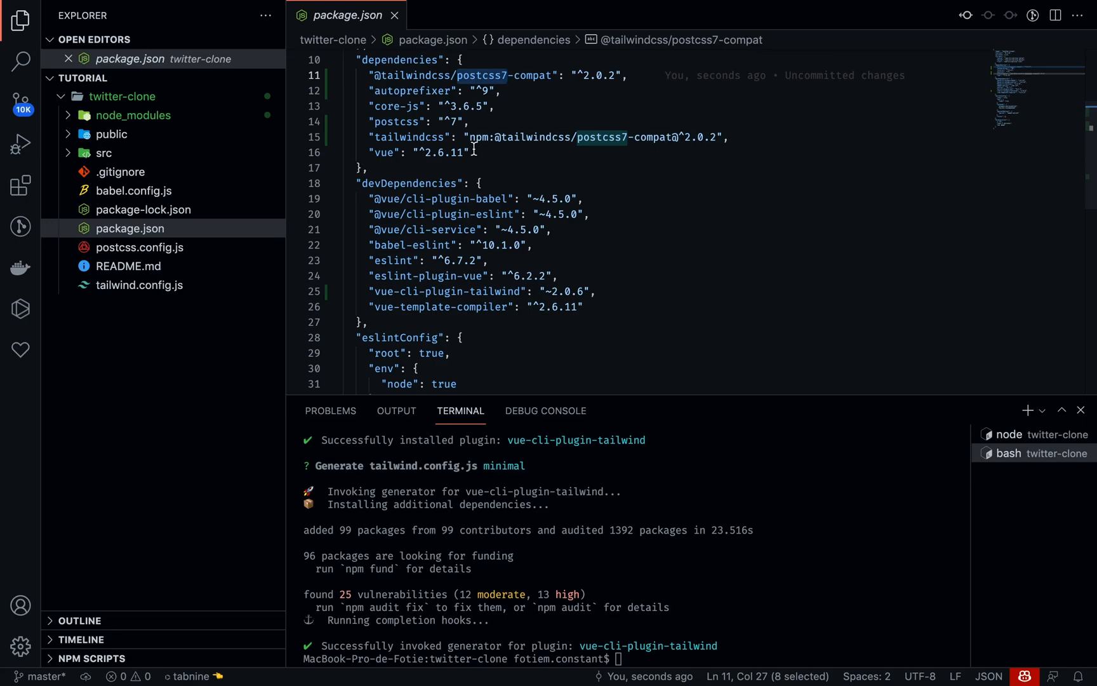
pyautogui.moveTo(454, 202)
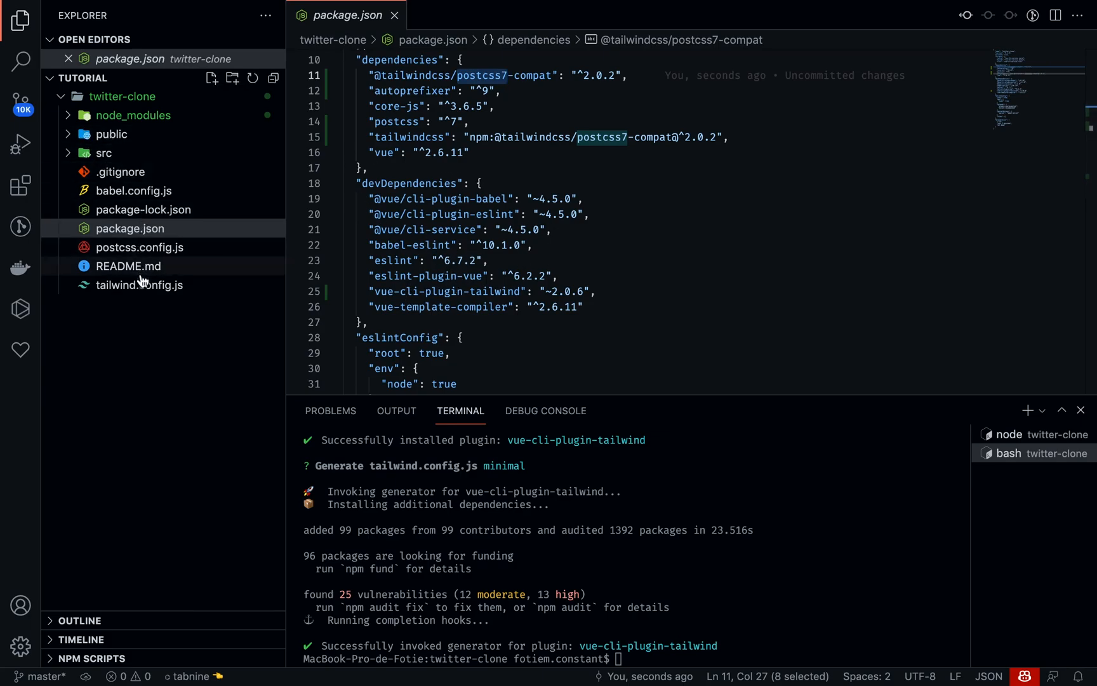
pyautogui.click(138, 285)
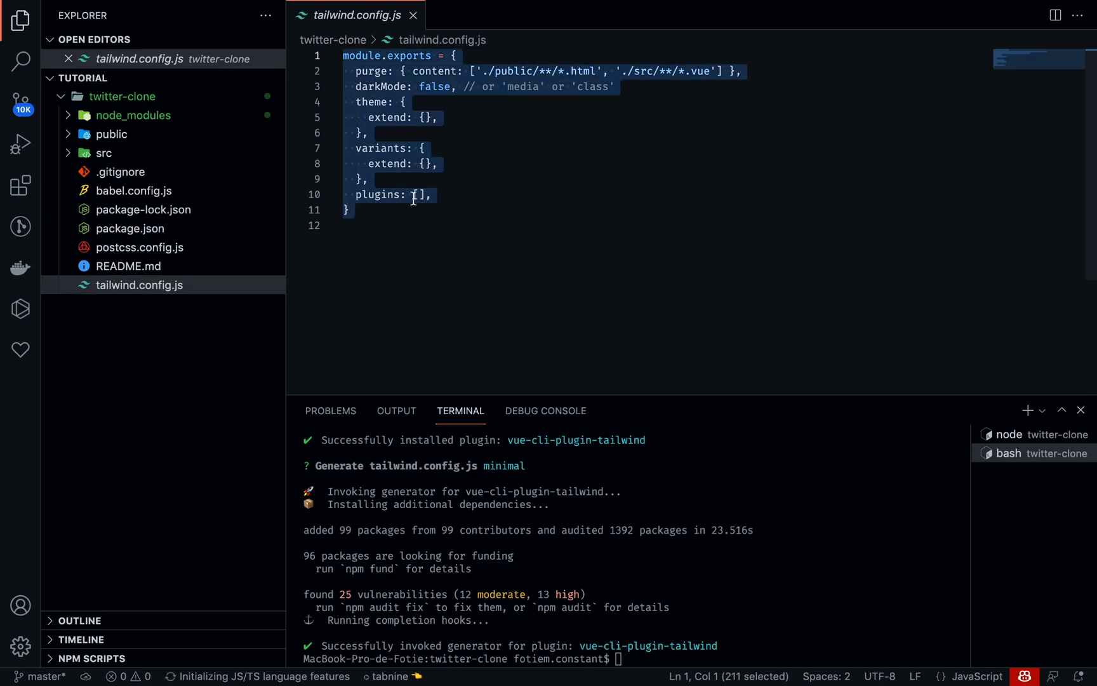
# Step: Review the purge setting in tailwind.config.js and expand the src folder
pyautogui.click(380, 71)
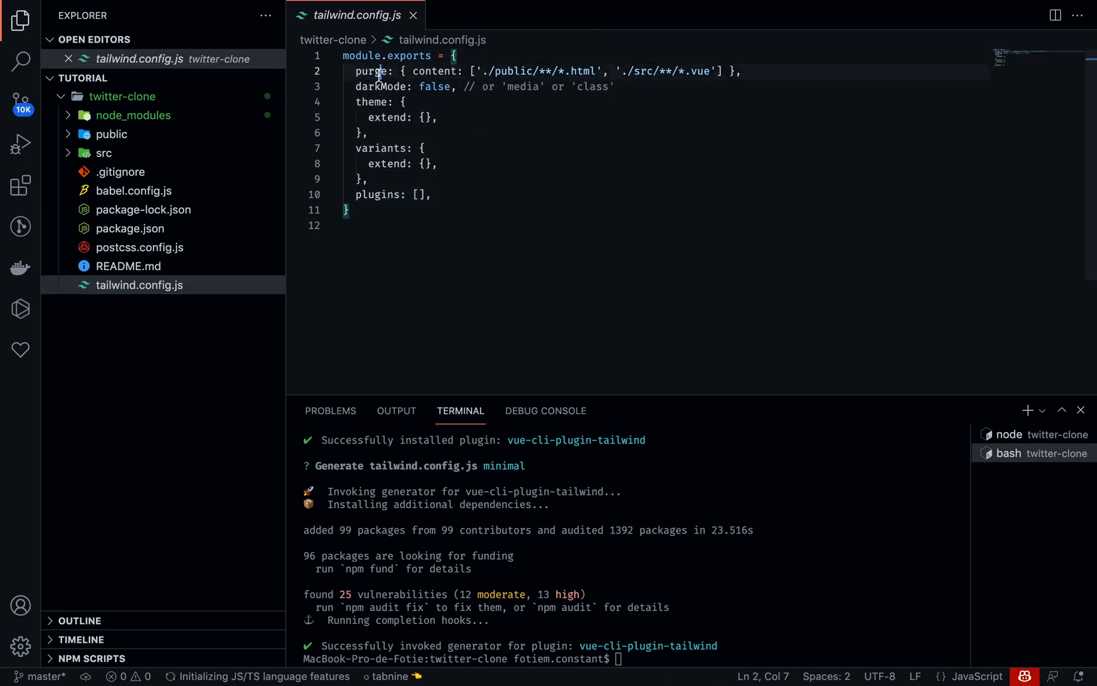
pyautogui.doubleClick(374, 71)
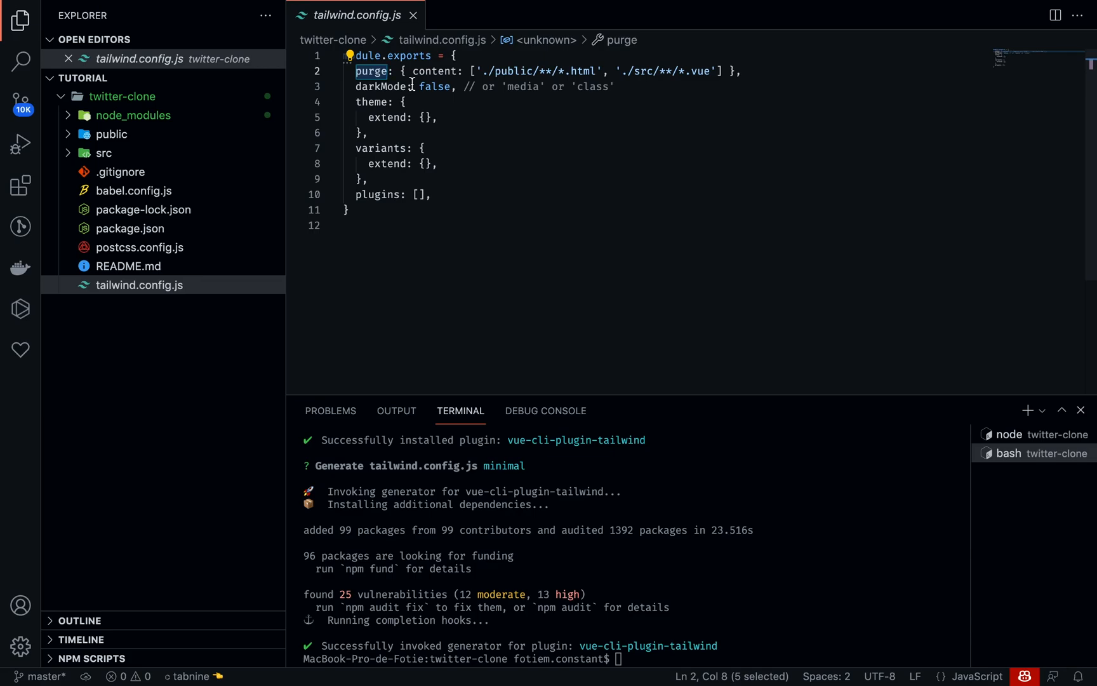
pyautogui.moveTo(376, 87)
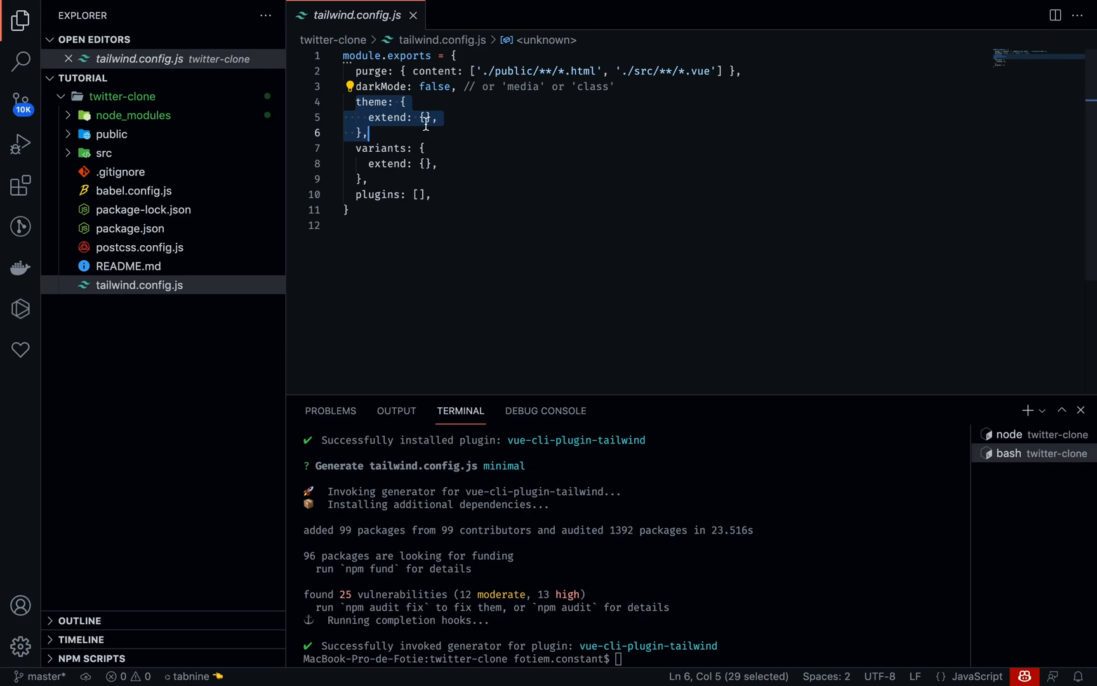
pyautogui.moveTo(104, 152)
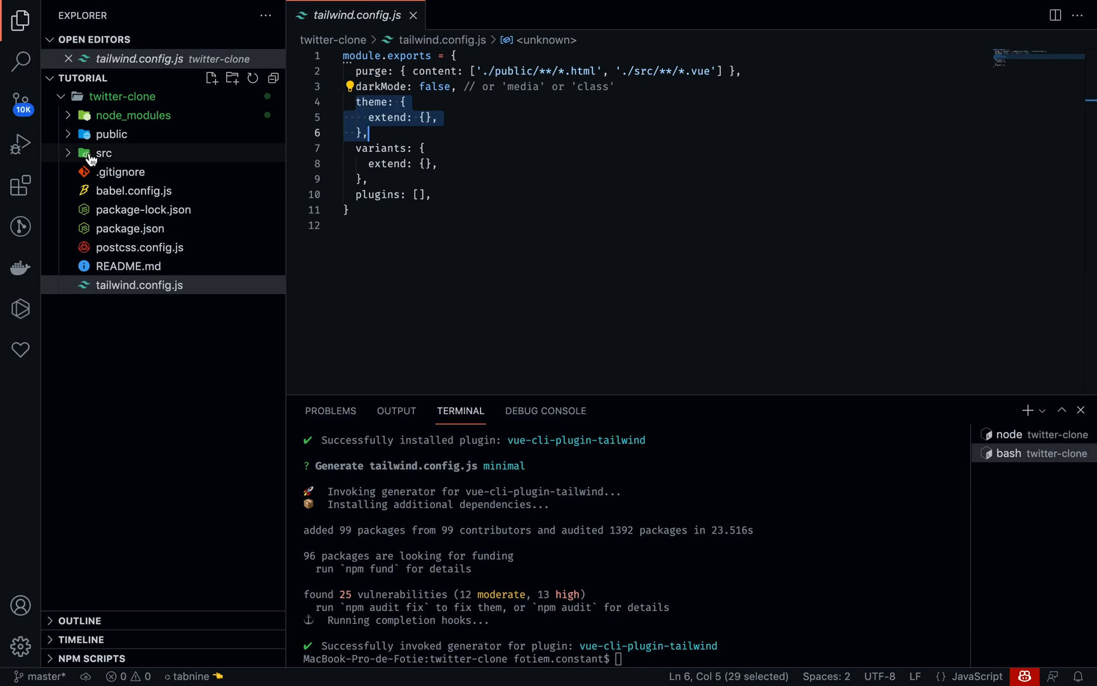
pyautogui.click(104, 152)
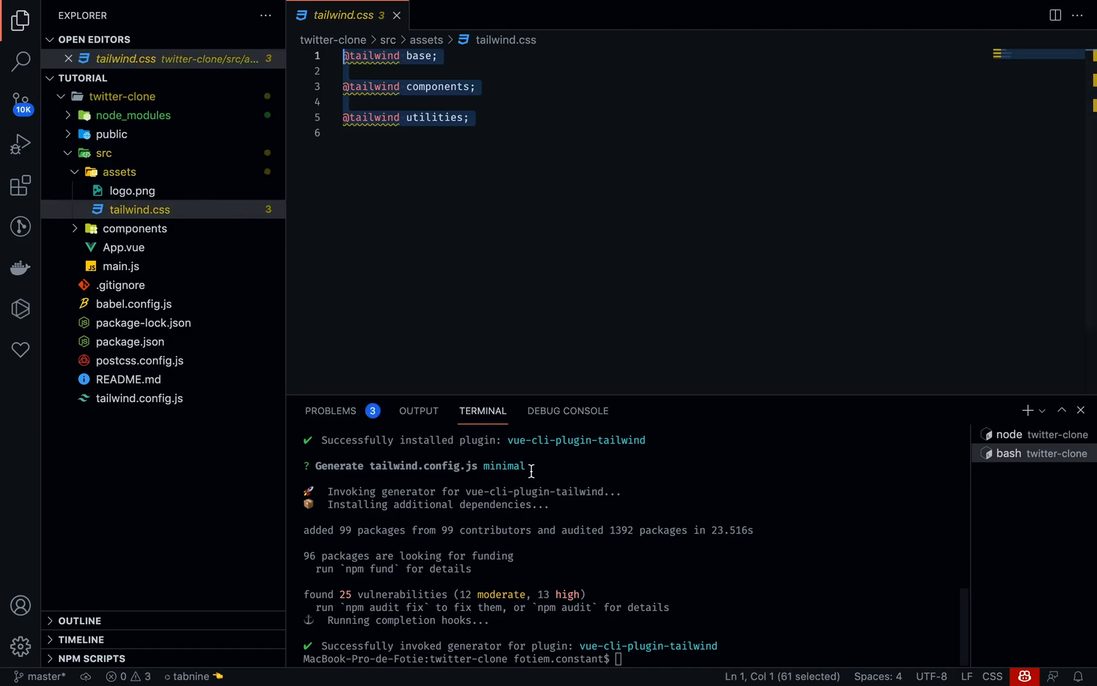
pyautogui.moveTo(696, 572)
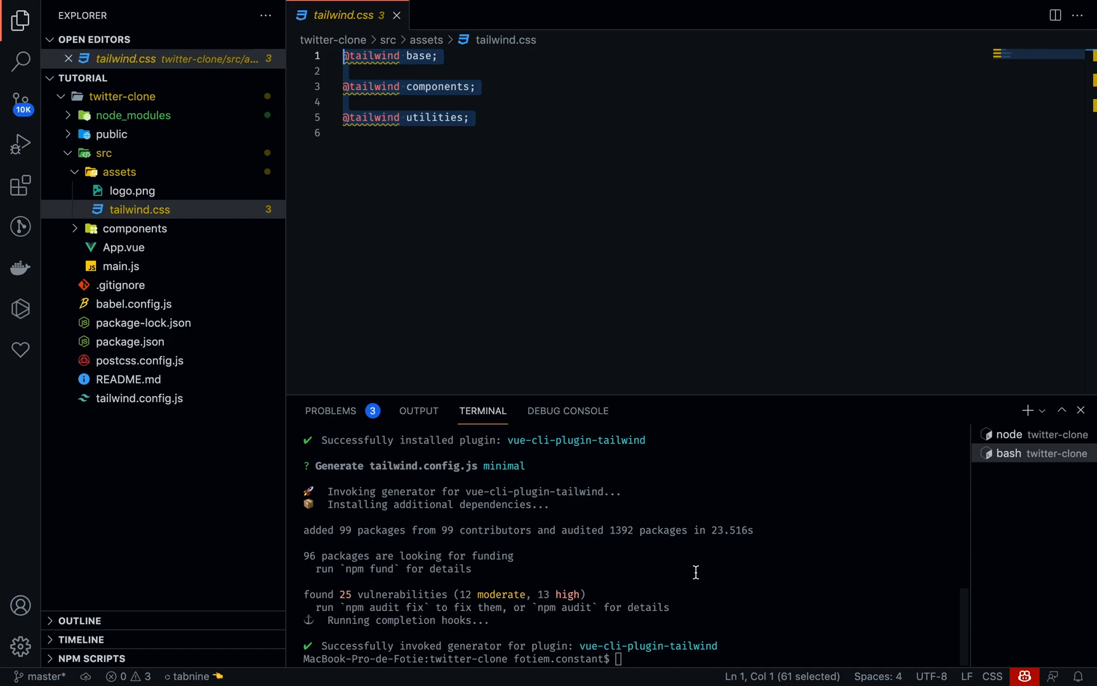
pyautogui.moveTo(671, 455)
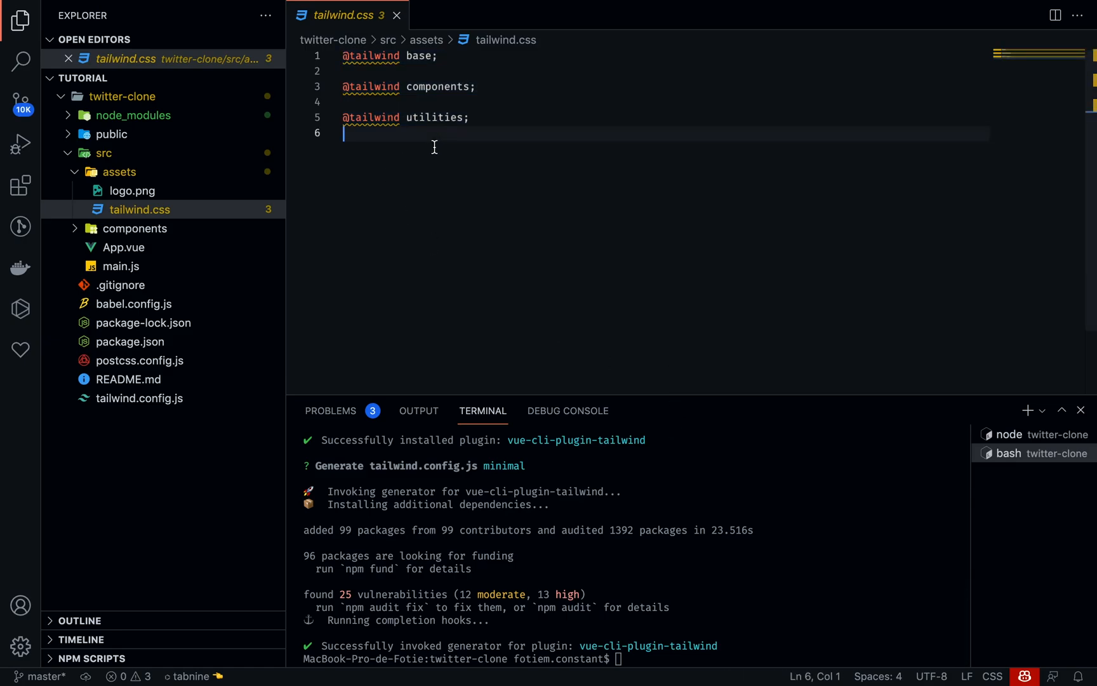
pyautogui.moveTo(389, 131)
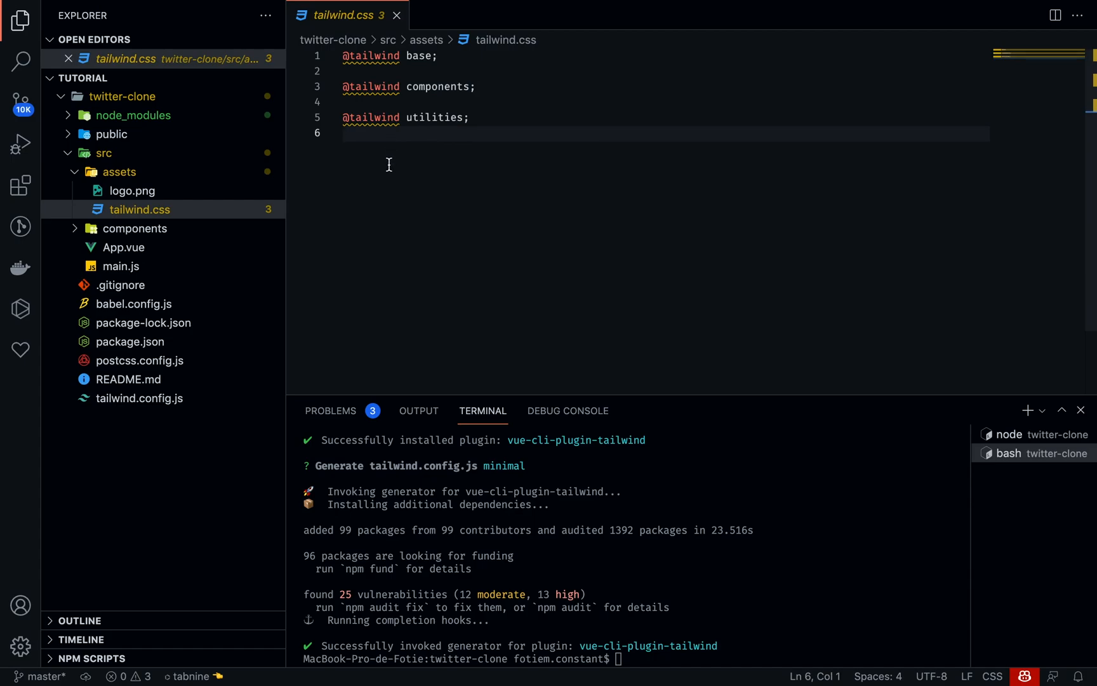
# Step: Load src/App.vue in the editor and place the cursor in its template
pyautogui.click(139, 209)
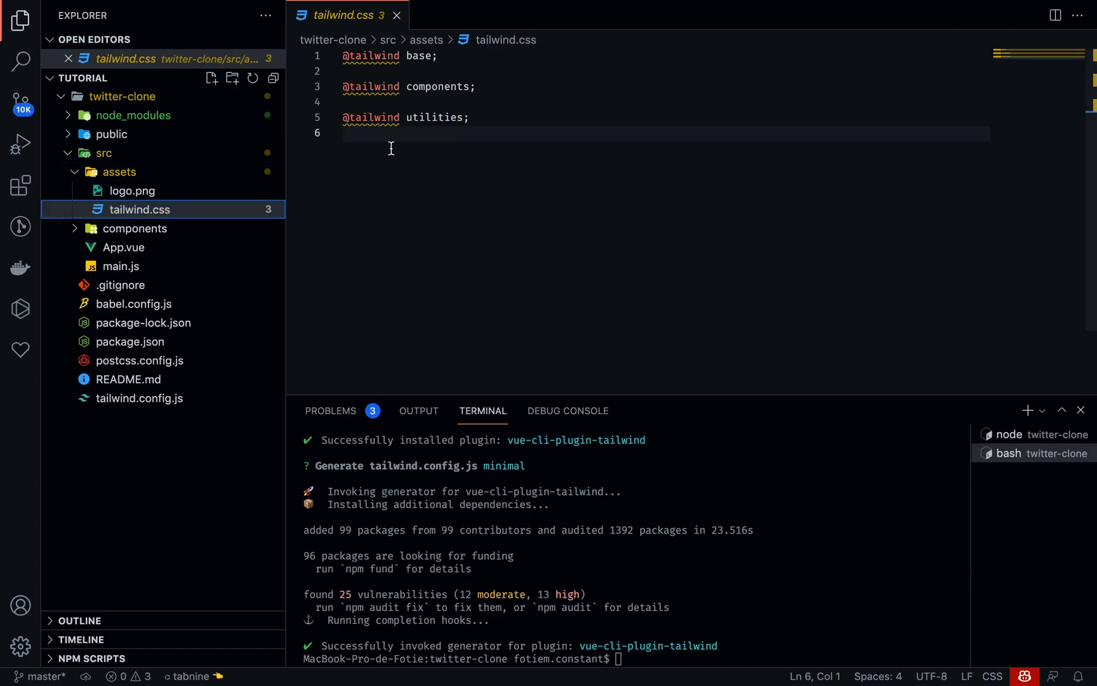
pyautogui.click(393, 71)
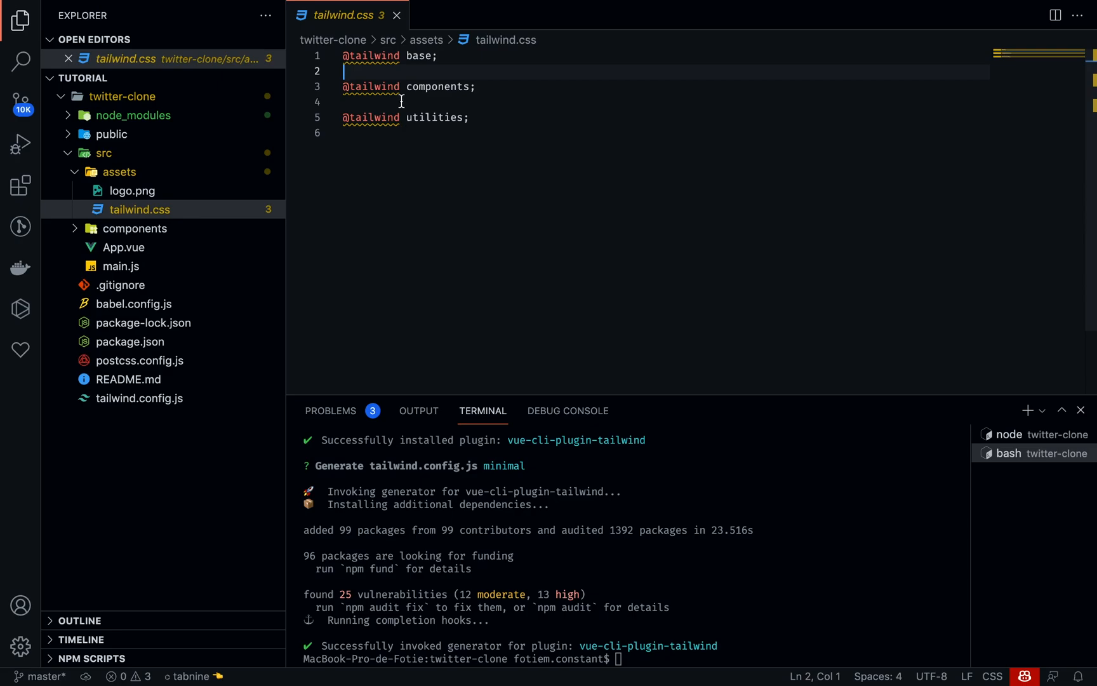
pyautogui.click(418, 133)
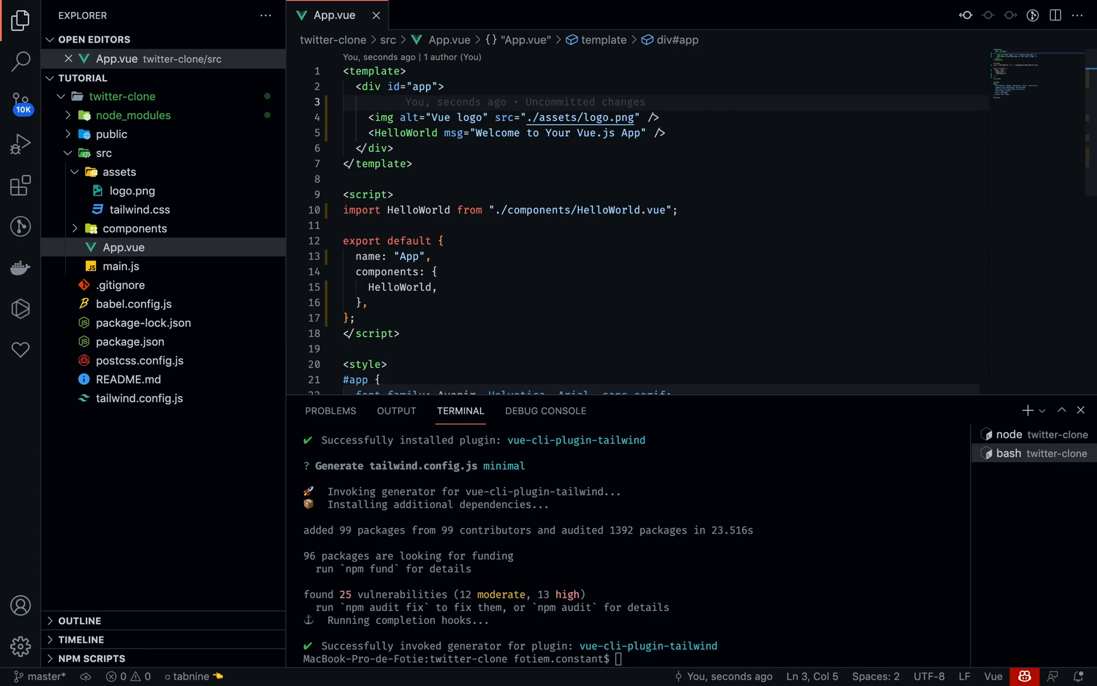
# Step: Add a <p class="bg-green-500">Fotie</p> paragraph above the logo in App.vue
pyautogui.write('<p></p>')
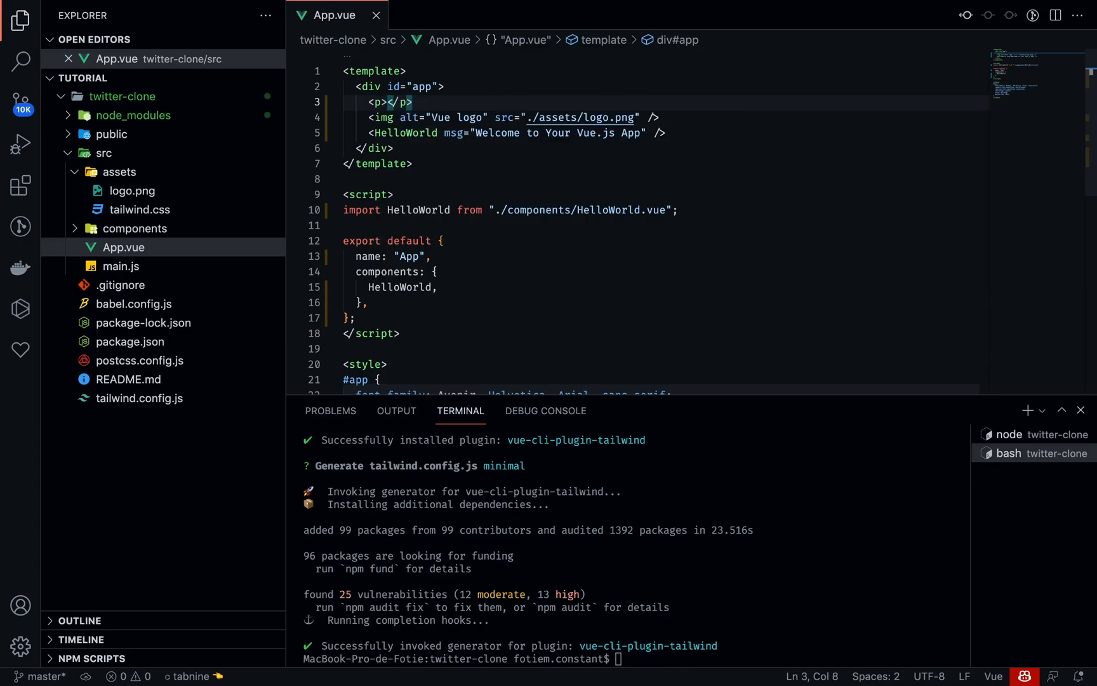
pyautogui.write('F')
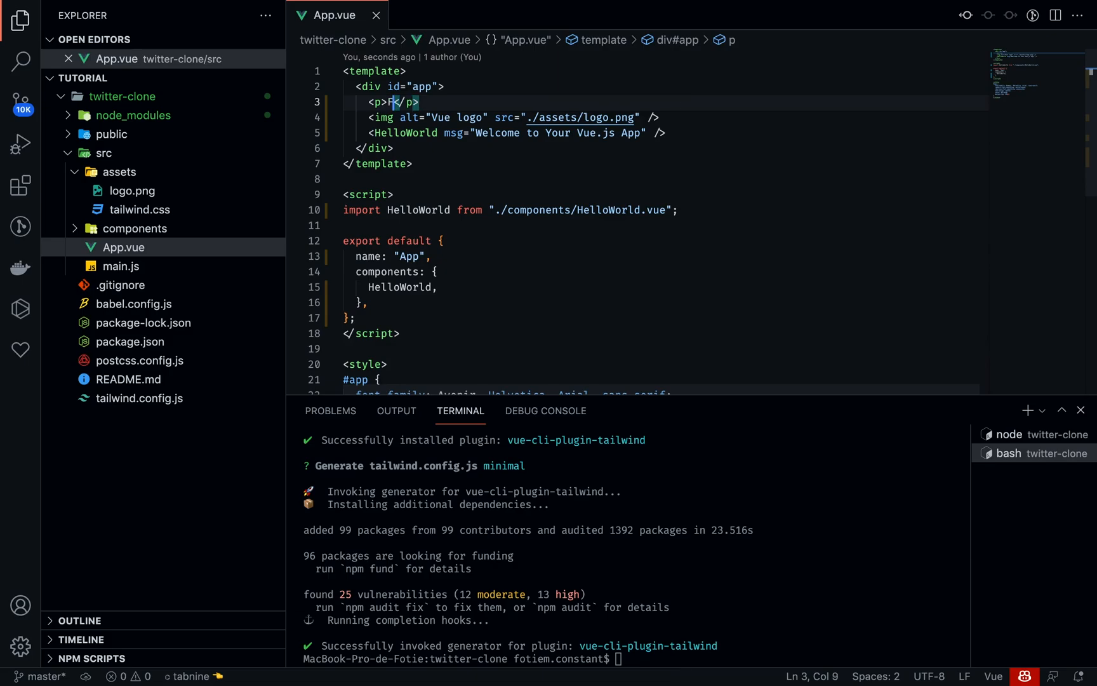
pyautogui.write('otie')
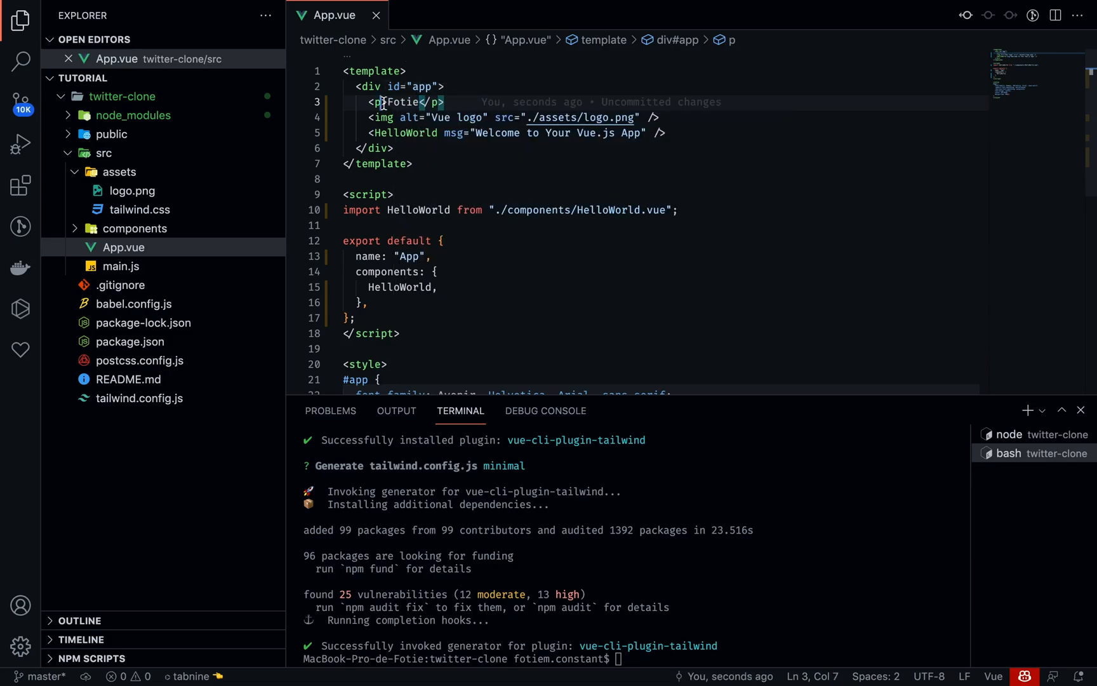
pyautogui.write('class=""')
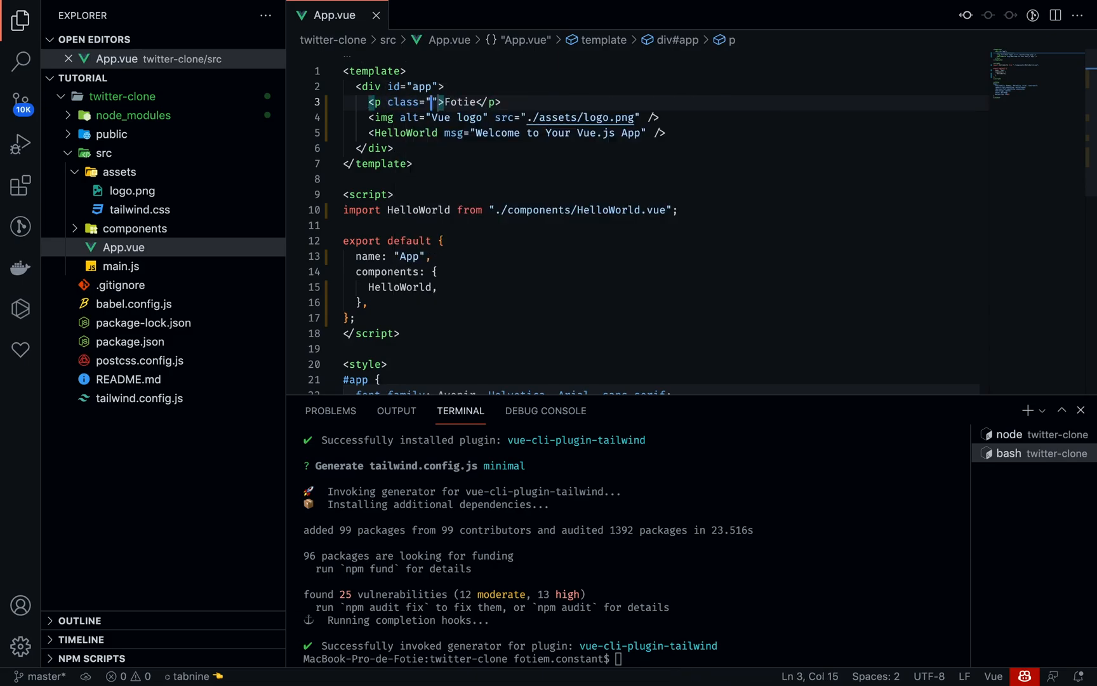
pyautogui.write('bg')
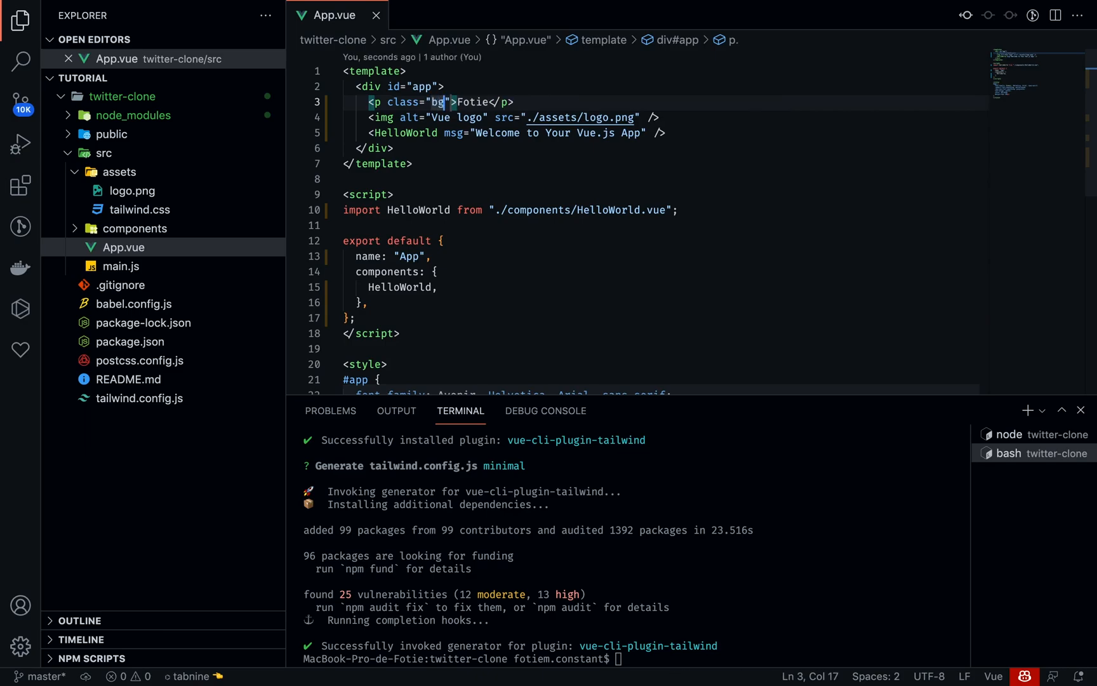
pyautogui.write('-gre')
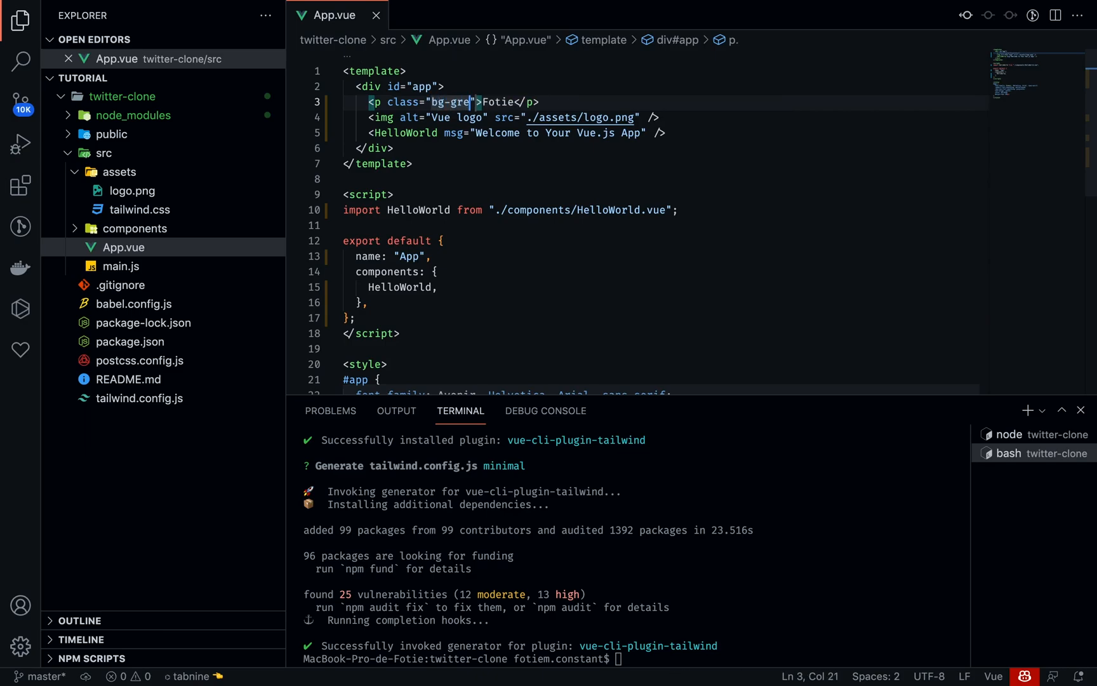
pyautogui.write('en-500')
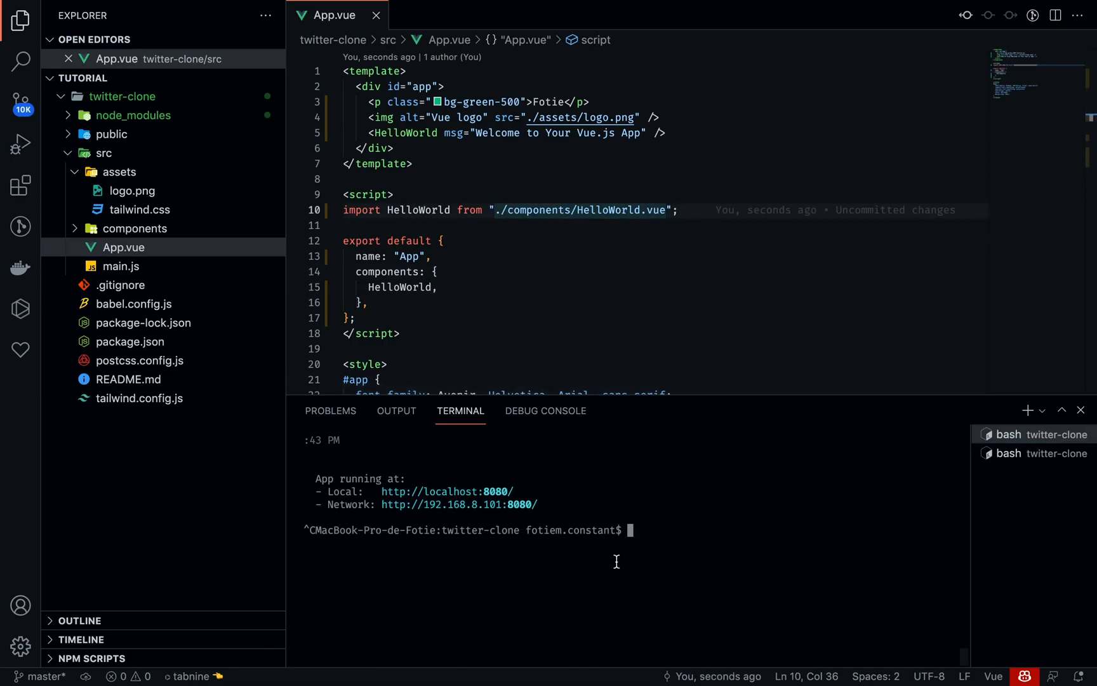
# Step: Start the dev server with npm run serve and reload localhost:8080 to see the green bar
pyautogui.write('npm run serve')
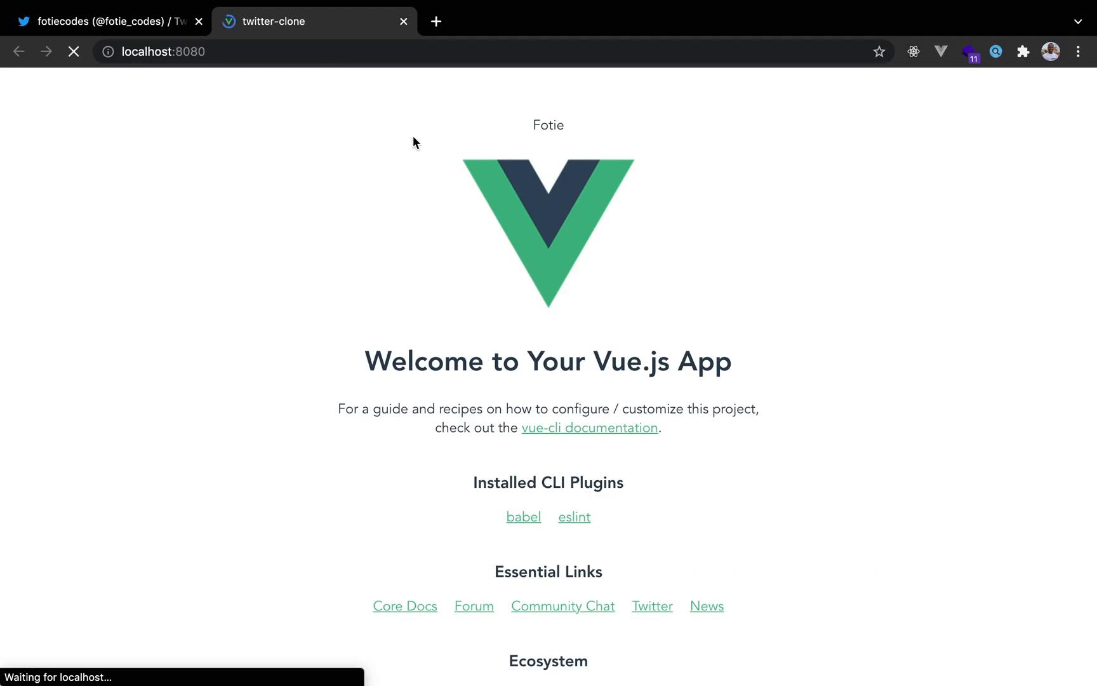
pyautogui.click(74, 50)
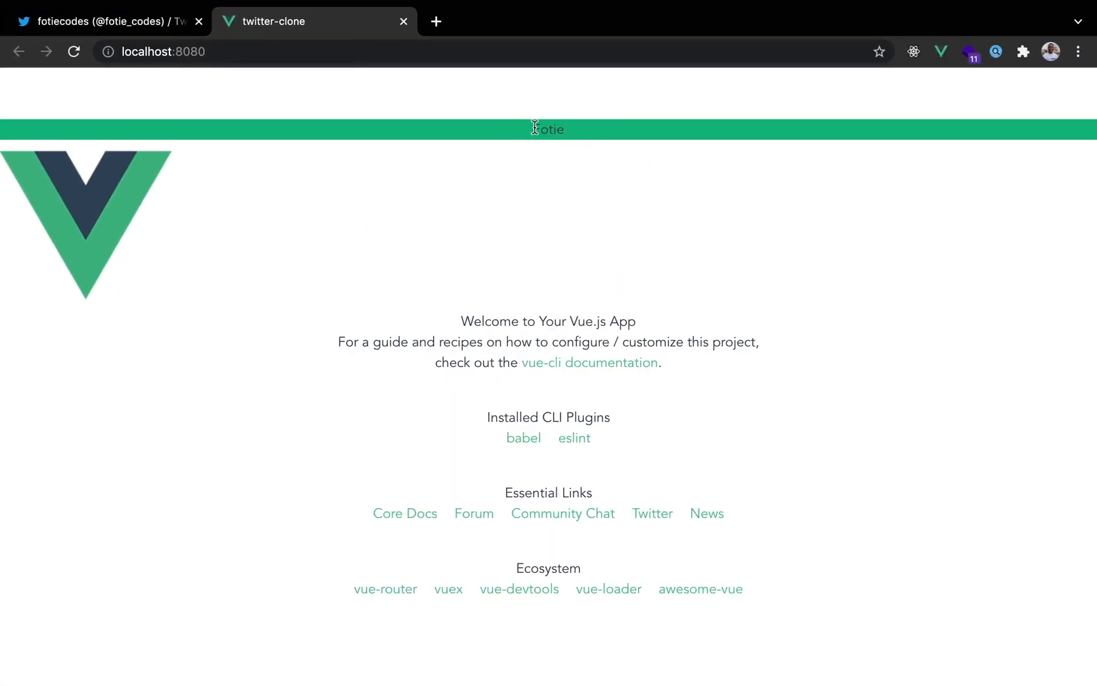
pyautogui.moveTo(917, 142)
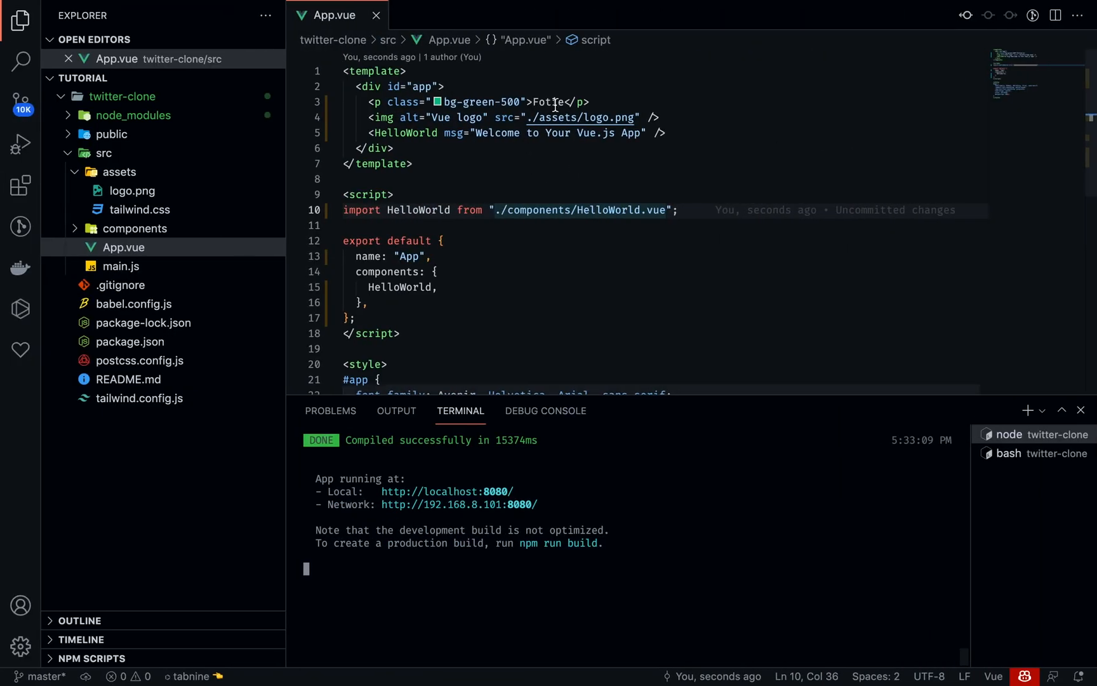
# Step: Add text-white to the Fotie paragraph's classes so it renders white on green
pyautogui.write('text')
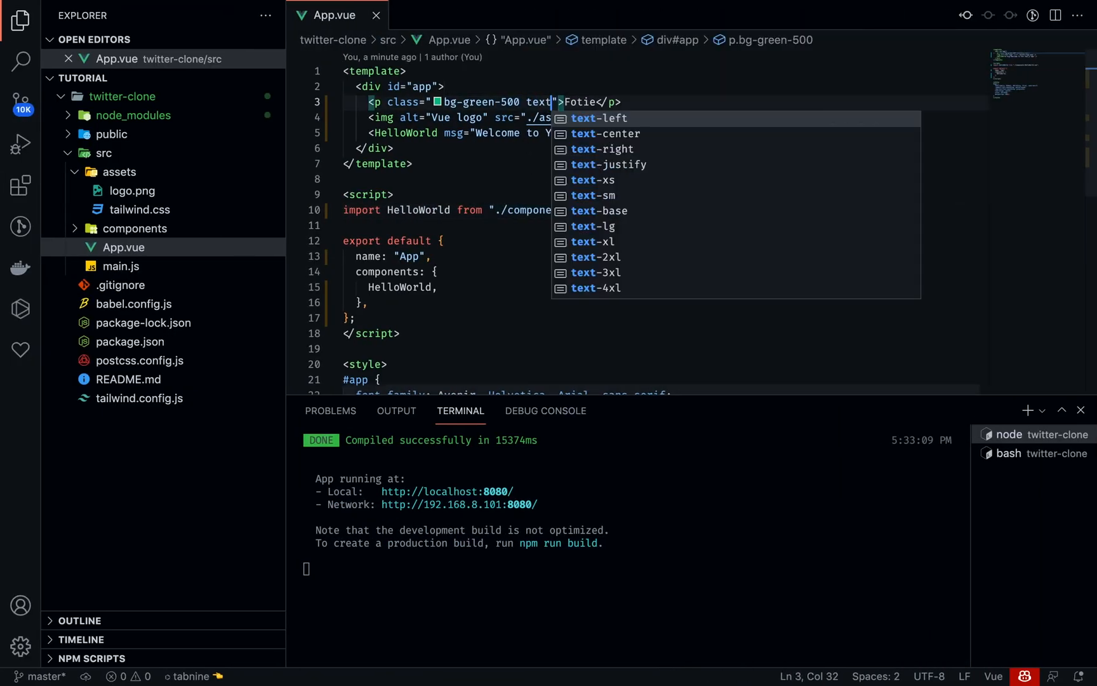
pyautogui.write('wh')
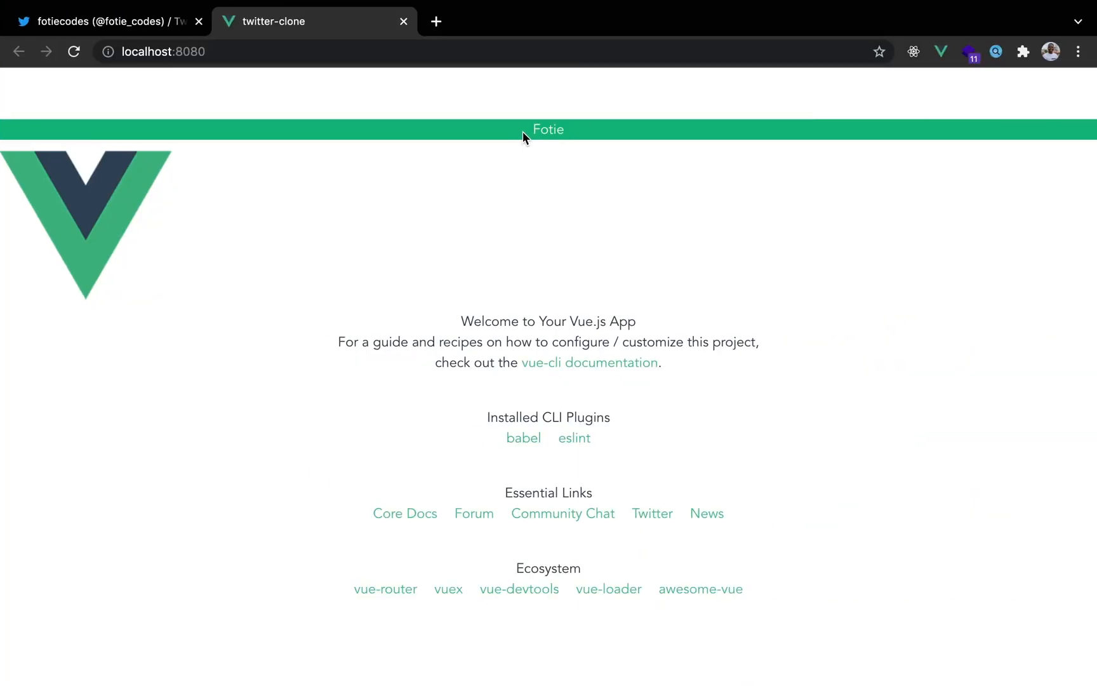
pyautogui.moveTo(584, 194)
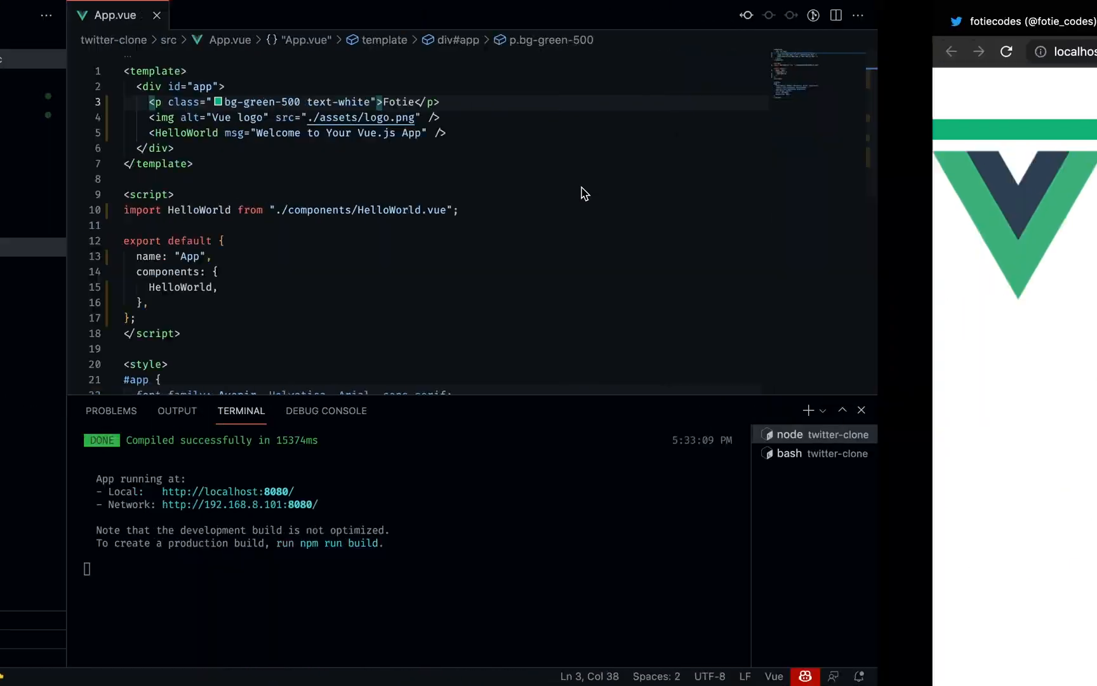
pyautogui.click(21, 19)
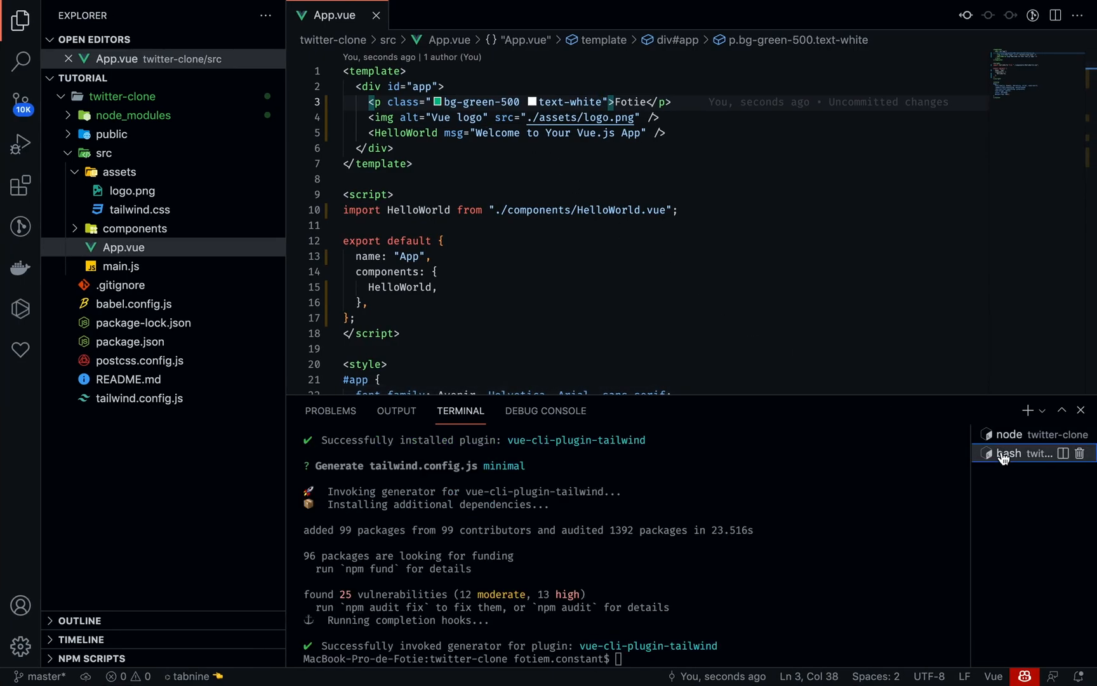
# Step: Run vue add router and answer Yes to history mode, giving App.vue Home and About links
pyautogui.click(1018, 453)
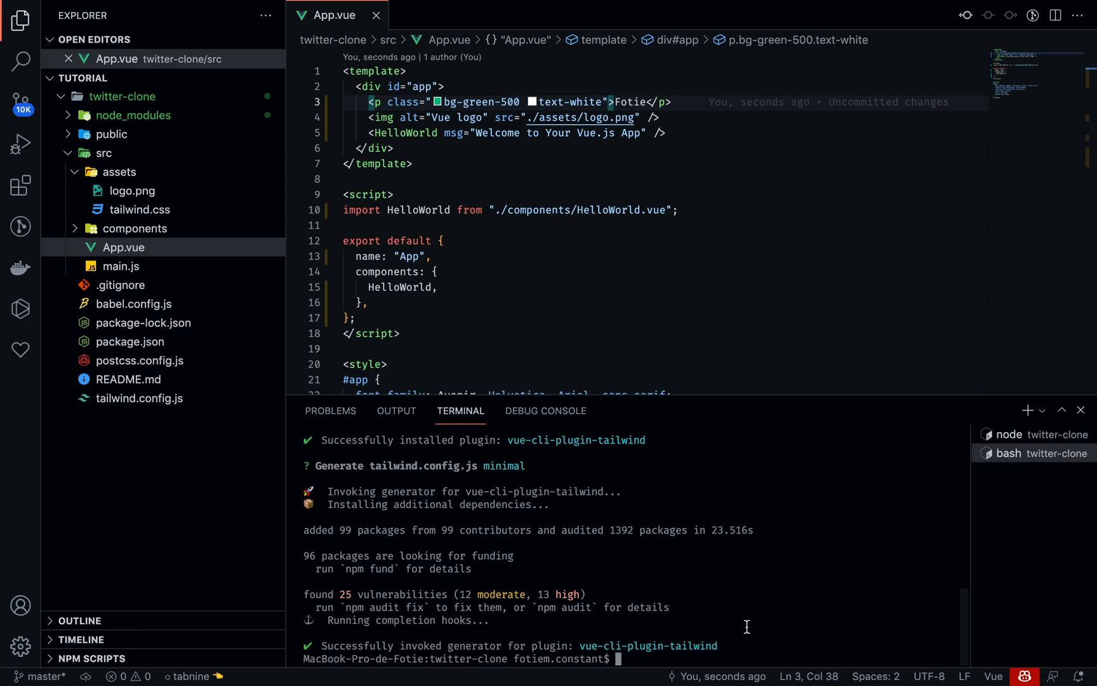
pyautogui.write('vue')
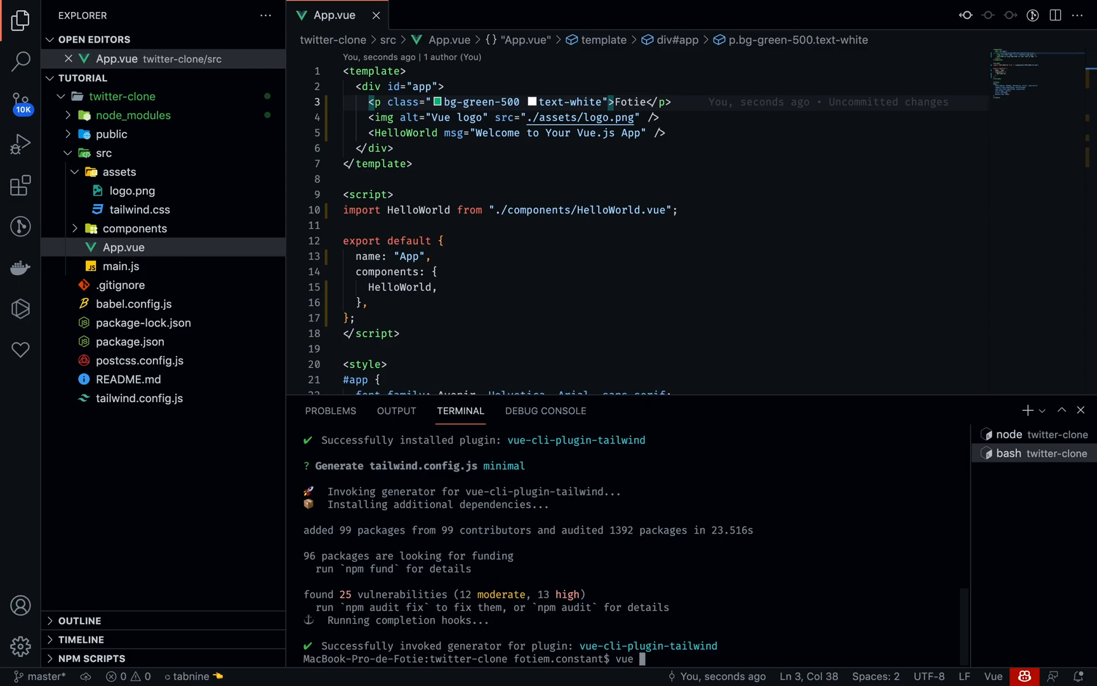
pyautogui.write('add')
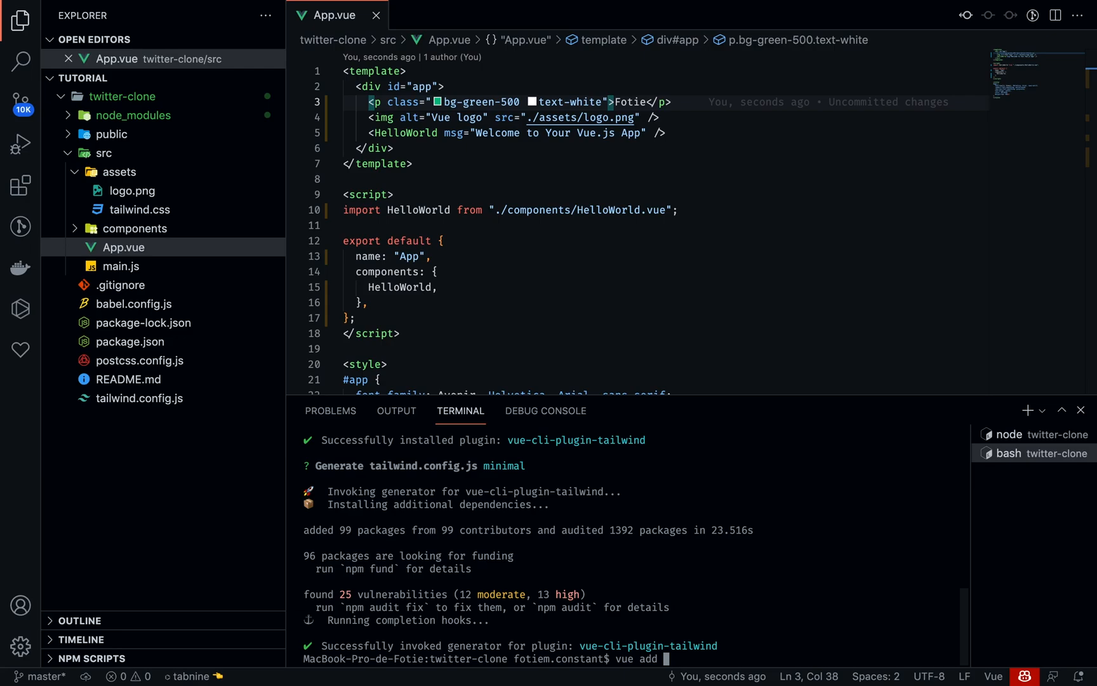
pyautogui.write('router')
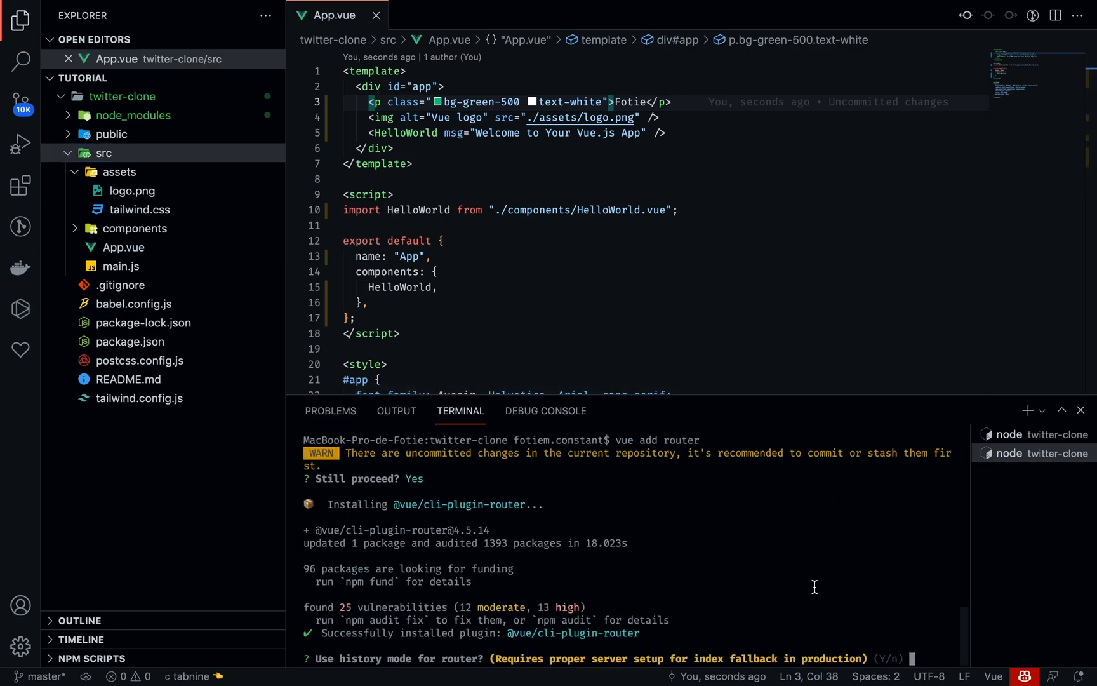
pyautogui.write('Yes')
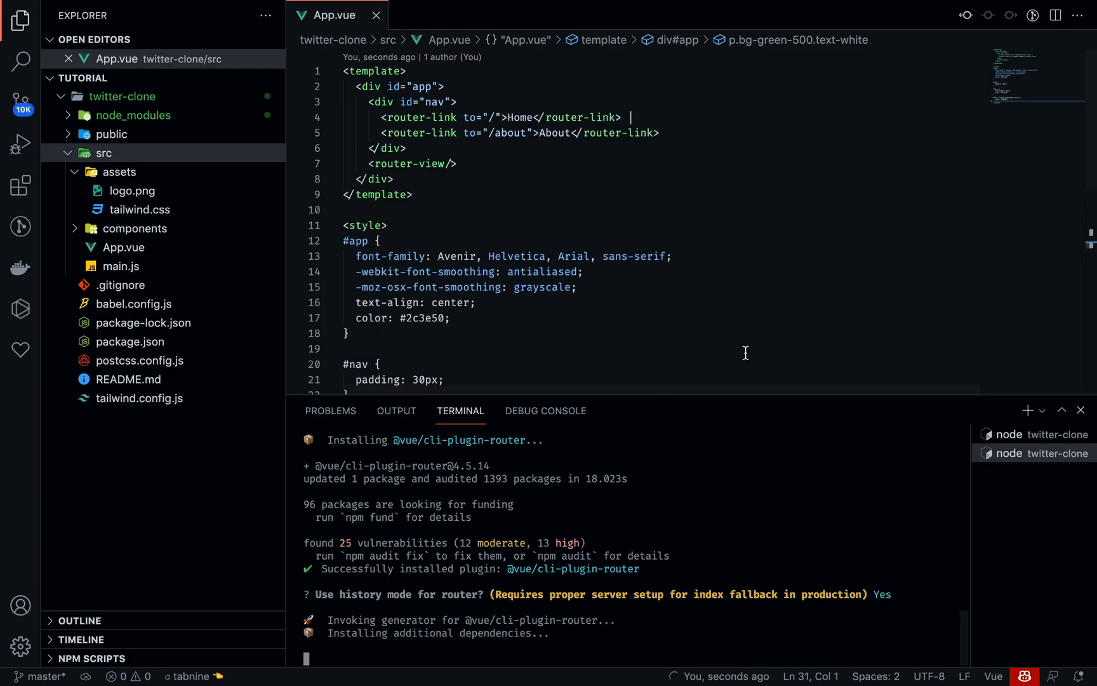